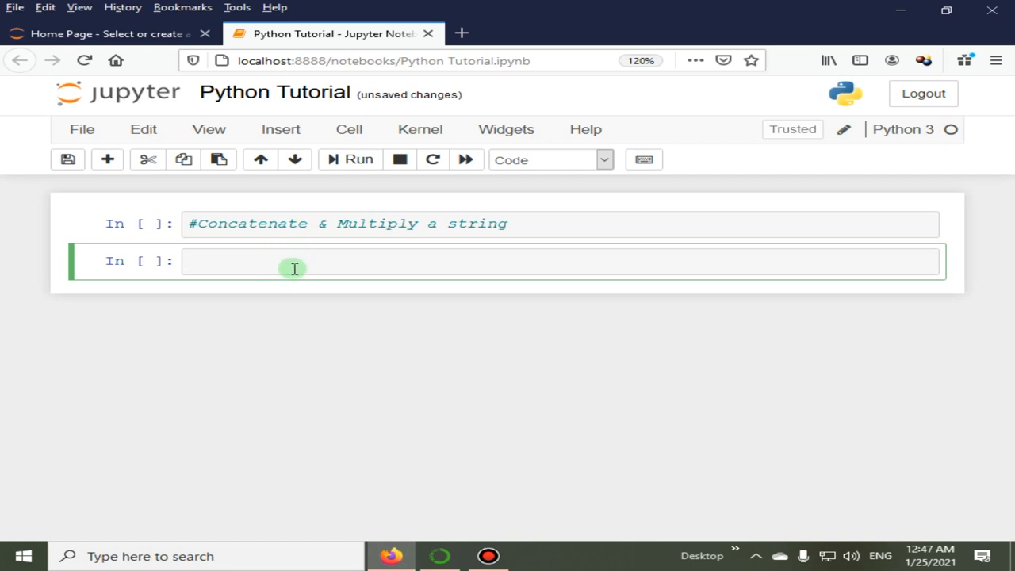
pyautogui.moveTo(264, 258)
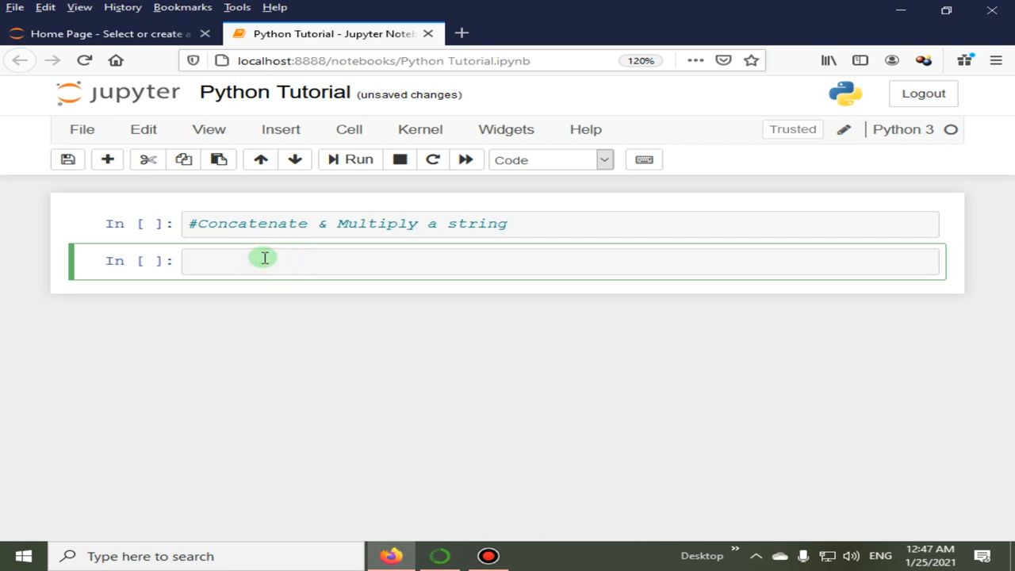
# Write x = "Bus "+"Stop" and print(x), run it to output Bus Stop.
pyautogui.write('x =')
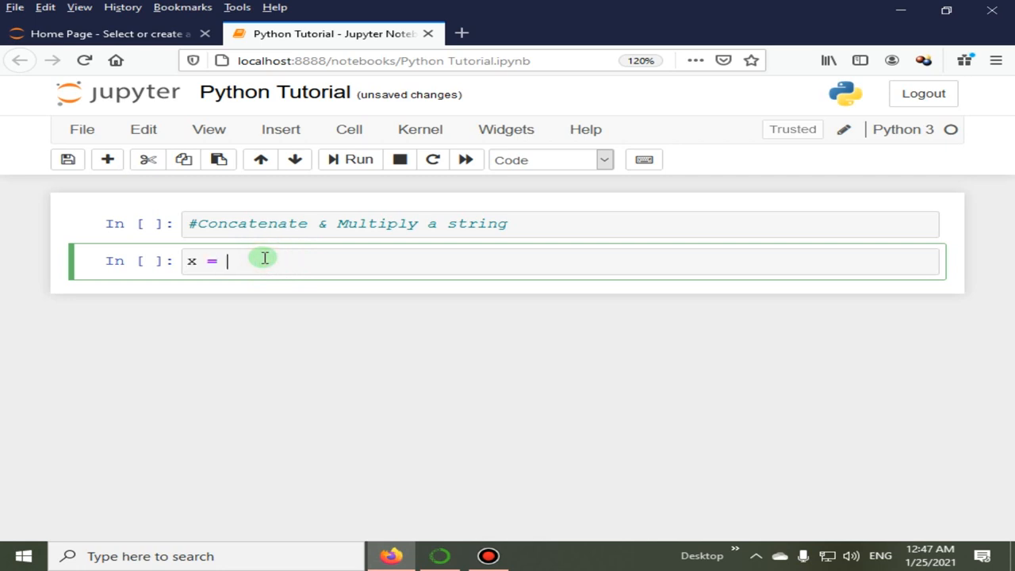
pyautogui.write('""')
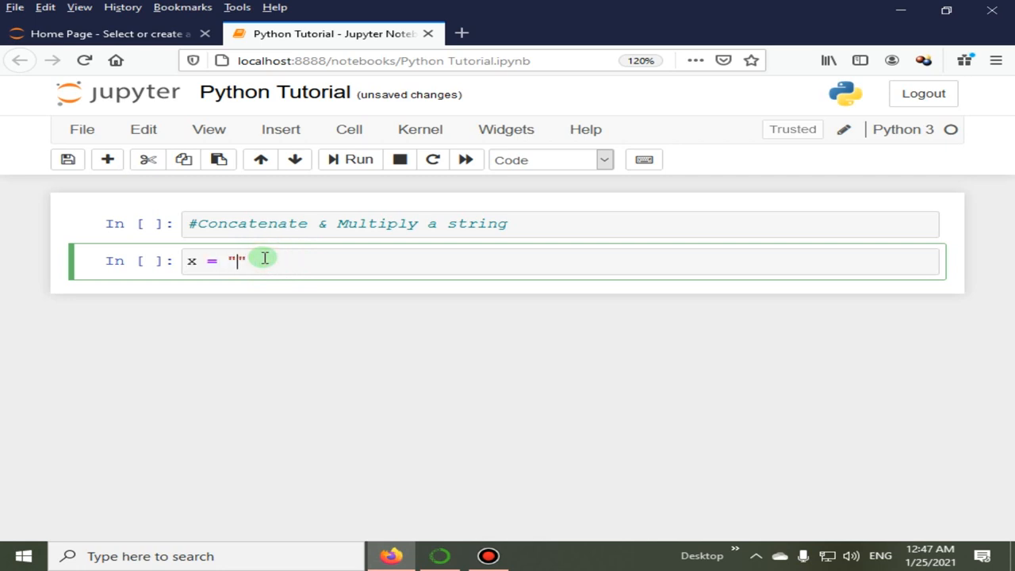
pyautogui.write('Bus')
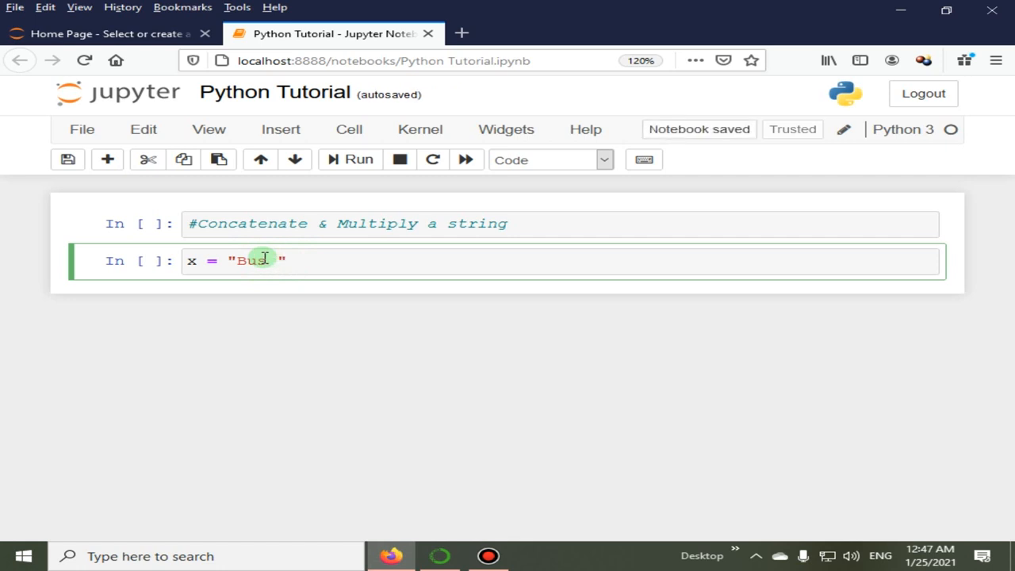
pyautogui.write('+')
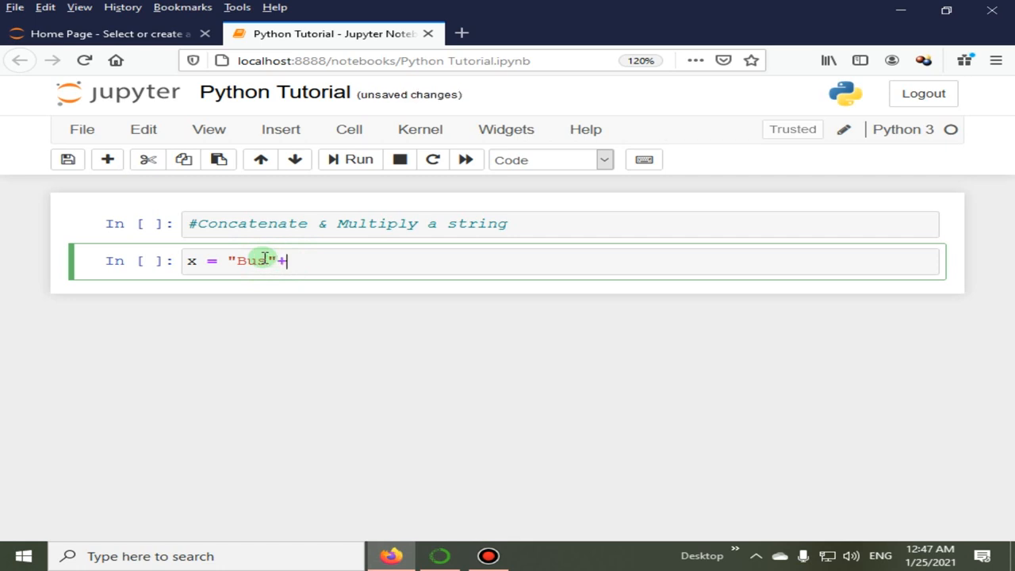
pyautogui.write('"Stop"')
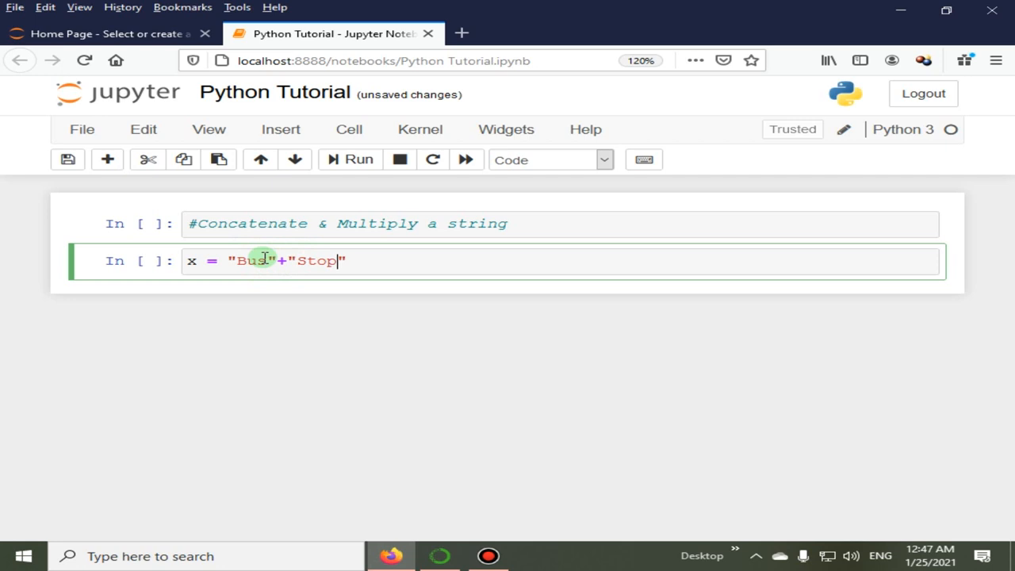
pyautogui.write('print(x')
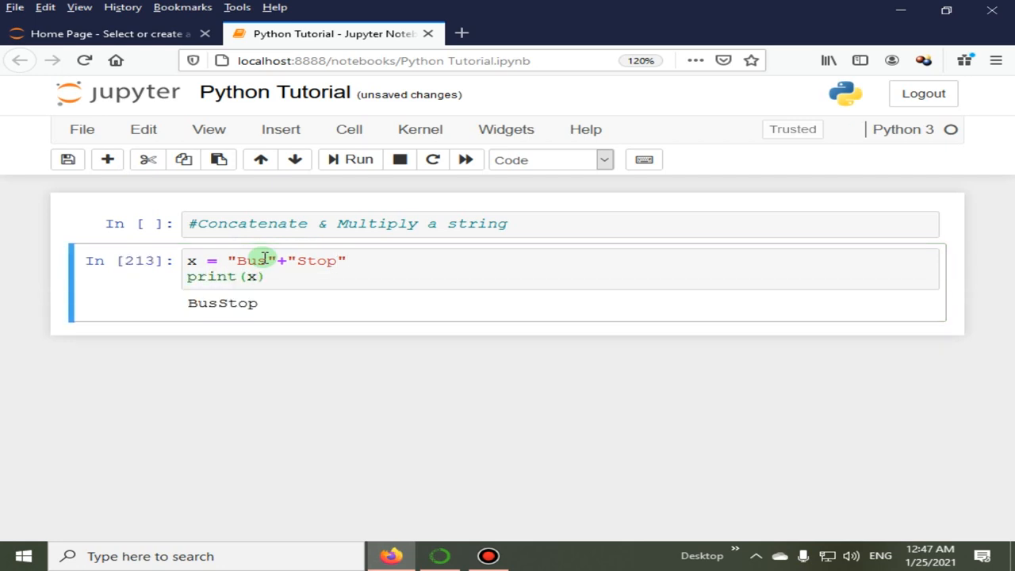
pyautogui.click(268, 260)
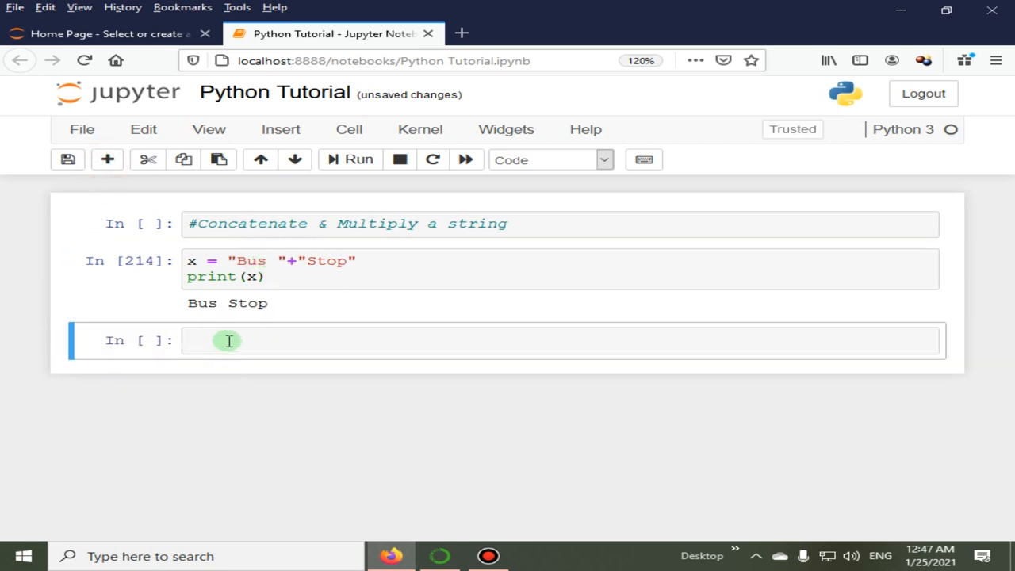
# Assign a = "Asia ", b = "Europe ", c = "America" in the new cell.
pyautogui.click(228, 339)
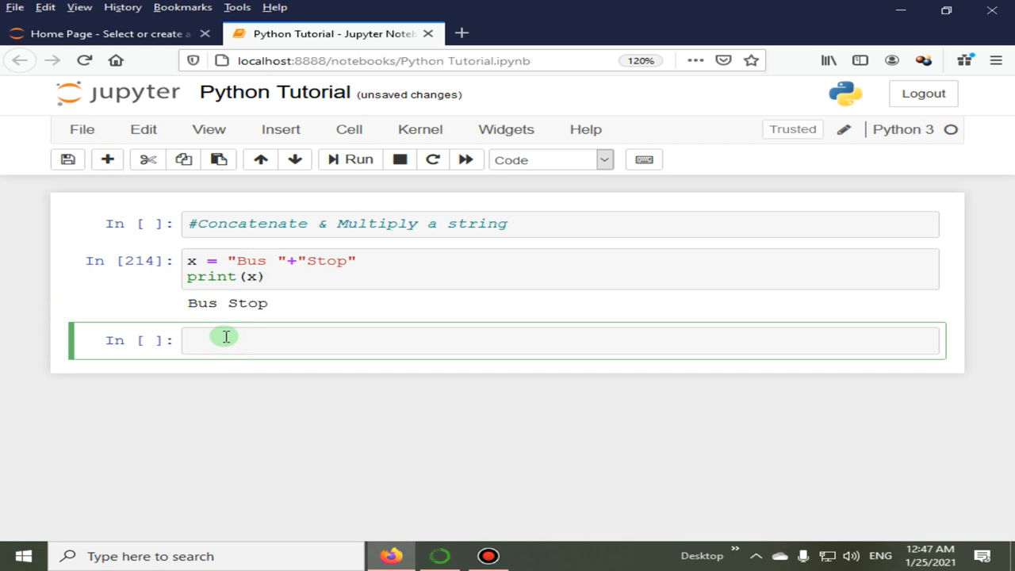
pyautogui.write('a =')
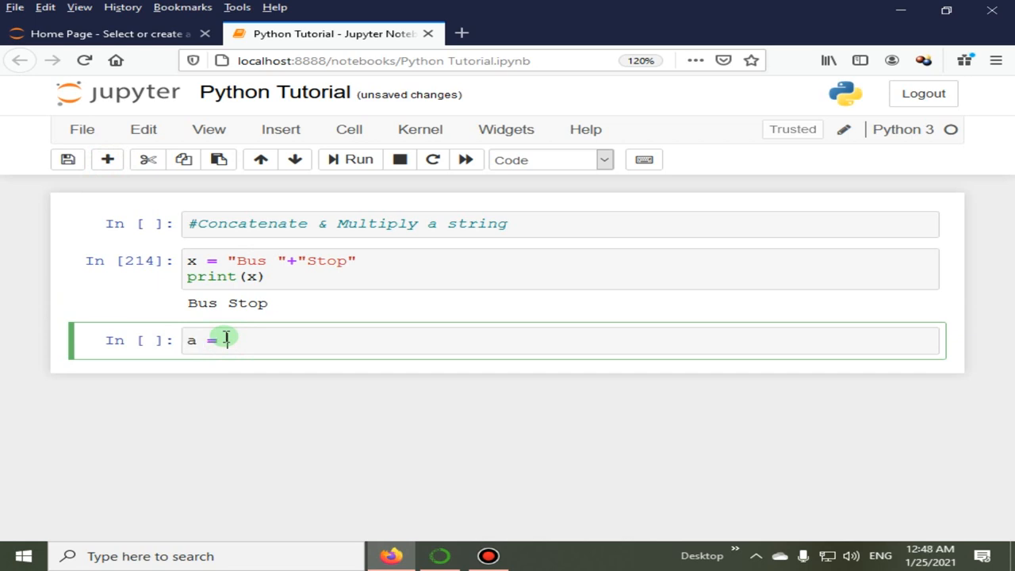
pyautogui.write('""')
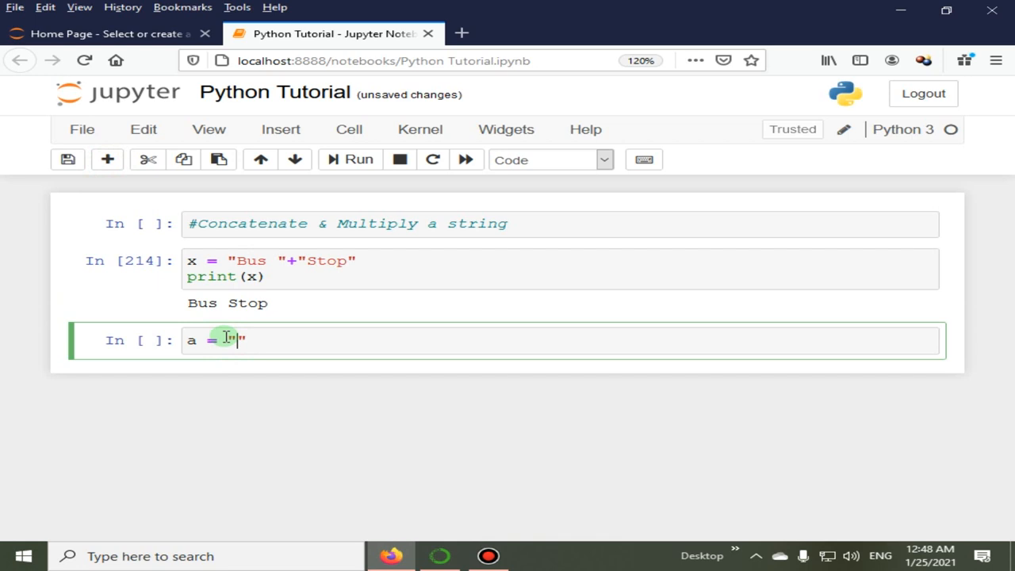
pyautogui.write('sia')
pyautogui.write('b = "Eu')
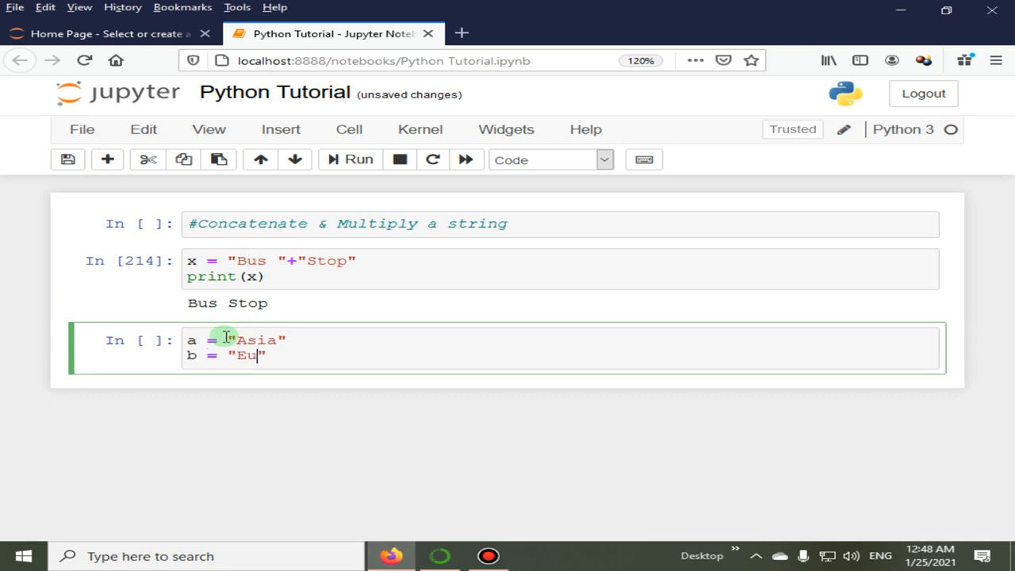
pyautogui.write('rope')
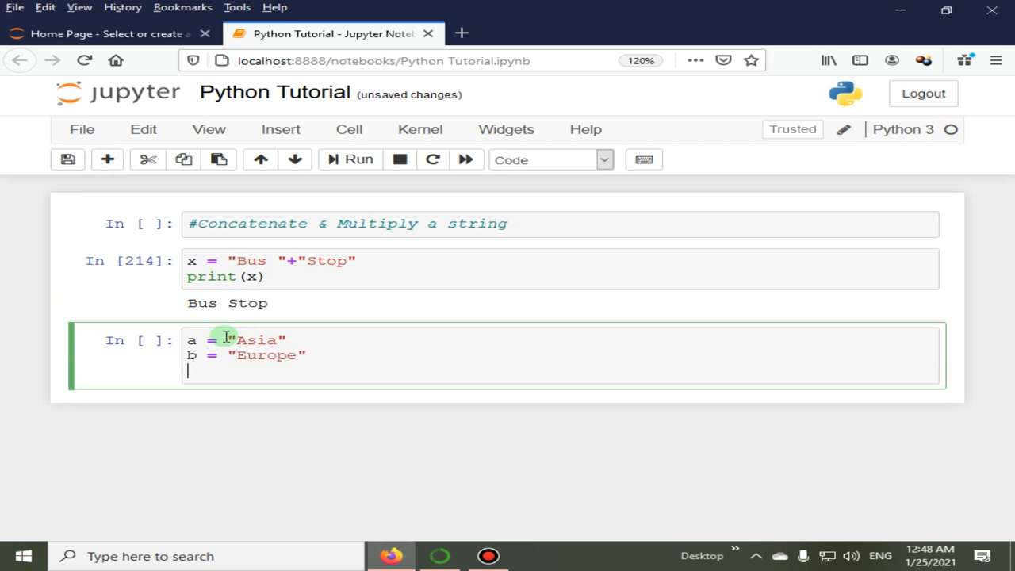
pyautogui.write('c =')
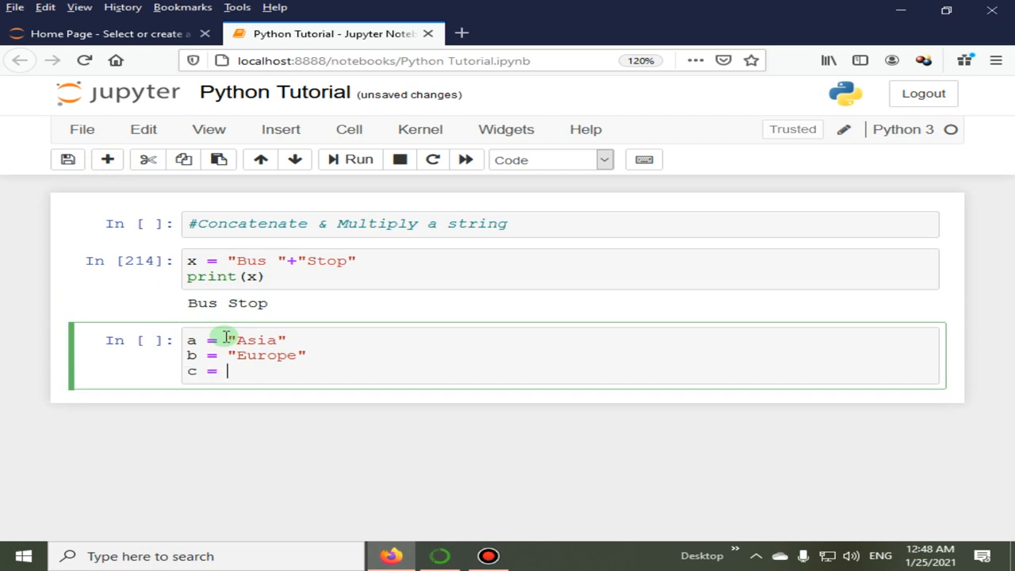
pyautogui.write('"Ame"')
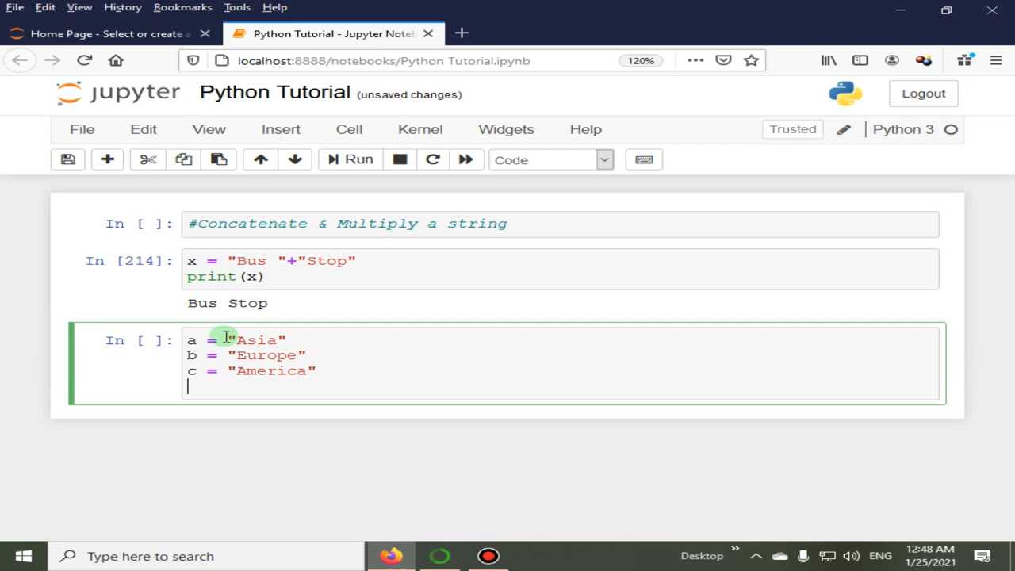
# Evaluate a+b+c to get 'Asia Europe America' and insert an empty cell below.
pyautogui.write('a+')
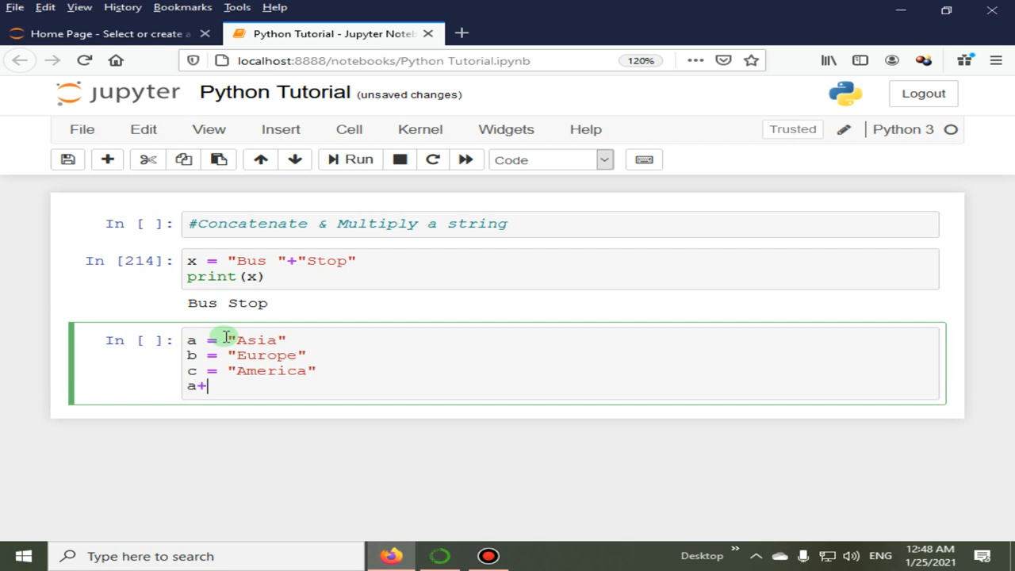
pyautogui.write('b+c')
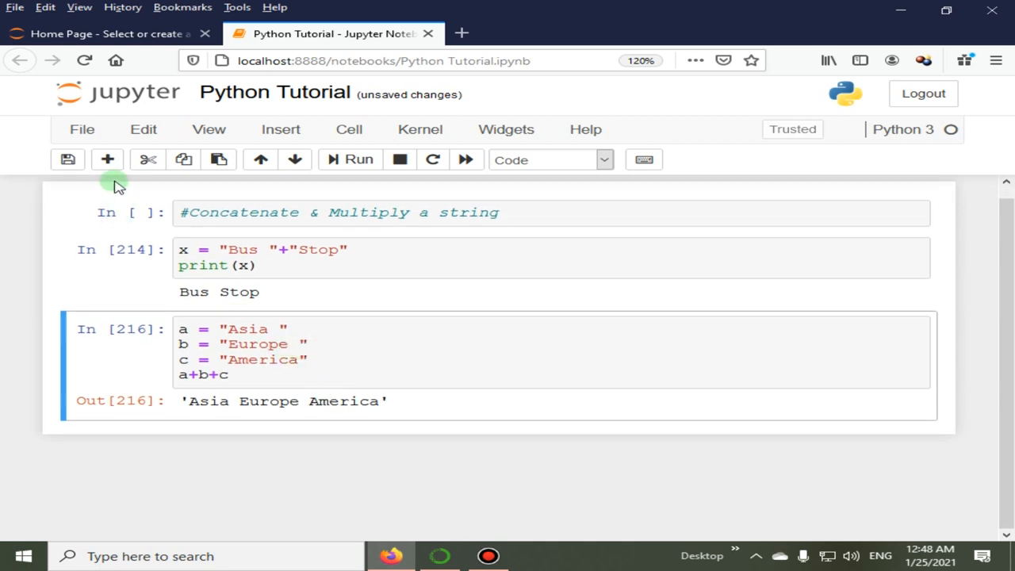
pyautogui.click(108, 159)
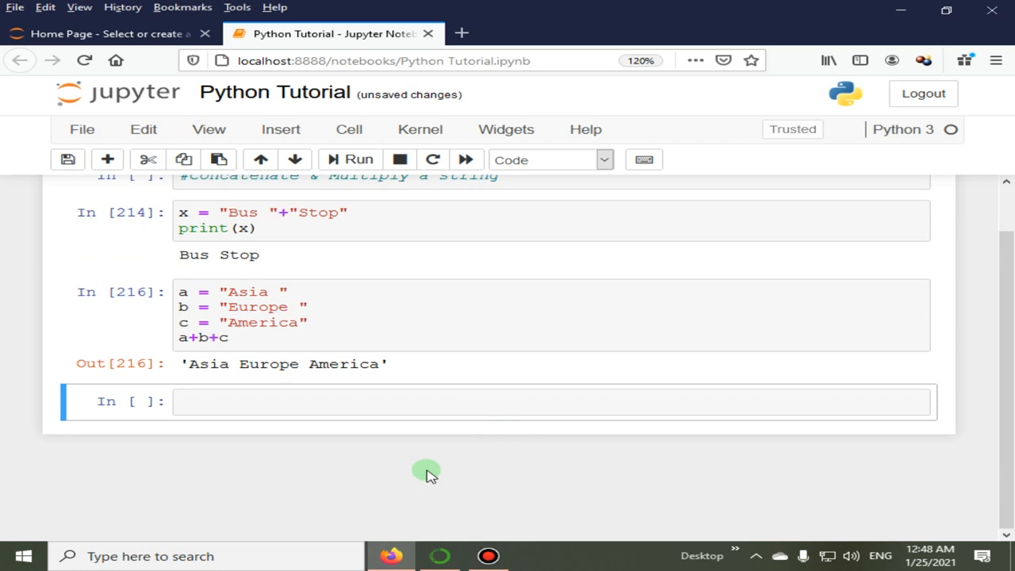
# Assign x = "Mr." and y = "Joker" in the new cell.
pyautogui.click(271, 400)
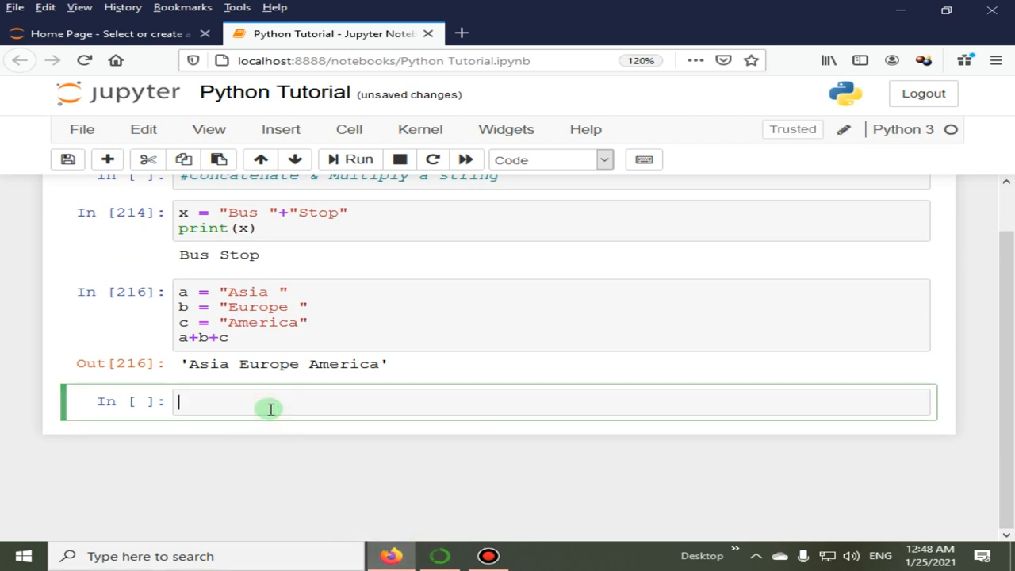
pyautogui.write('x =')
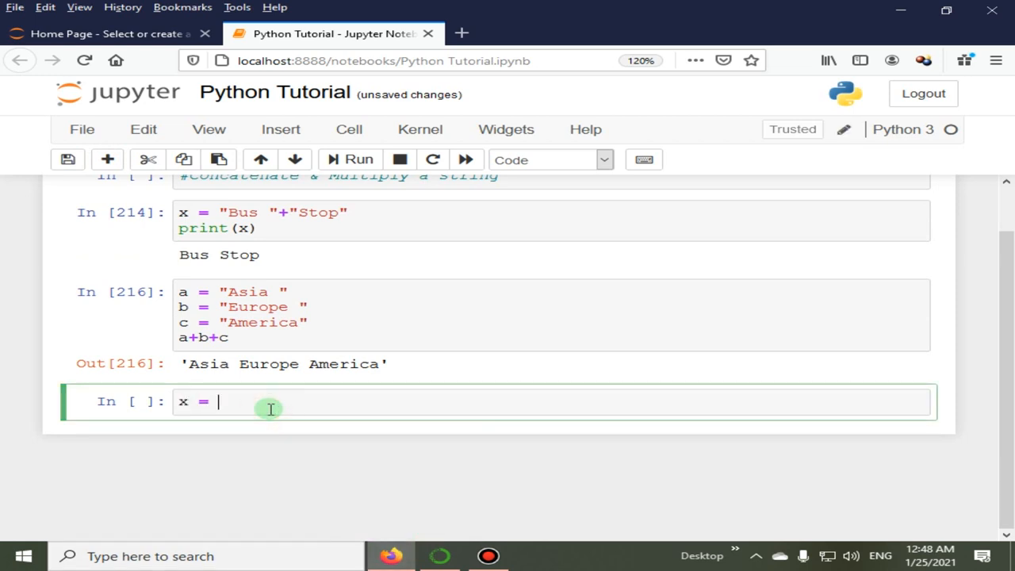
pyautogui.write('""')
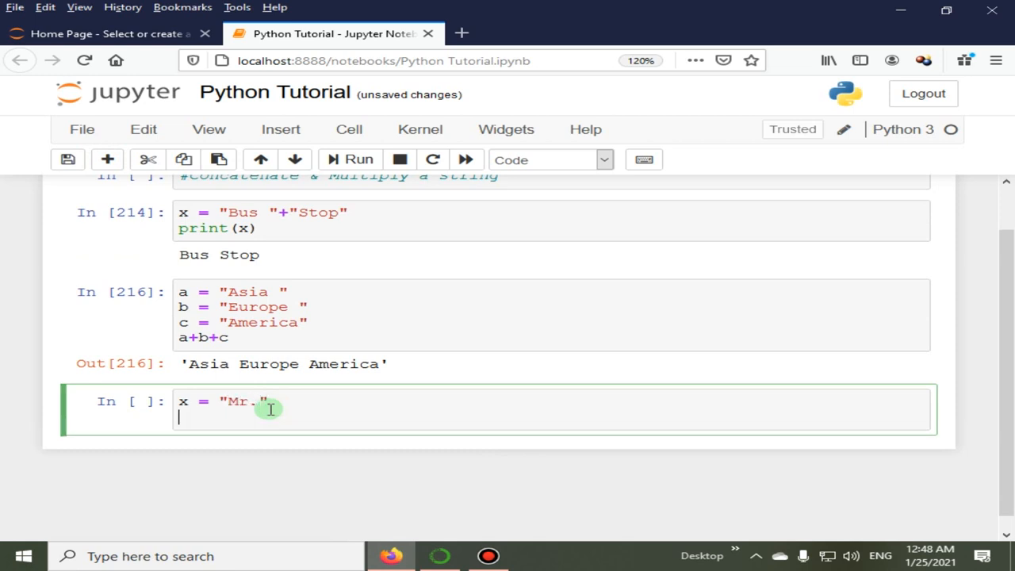
pyautogui.write('y = "')
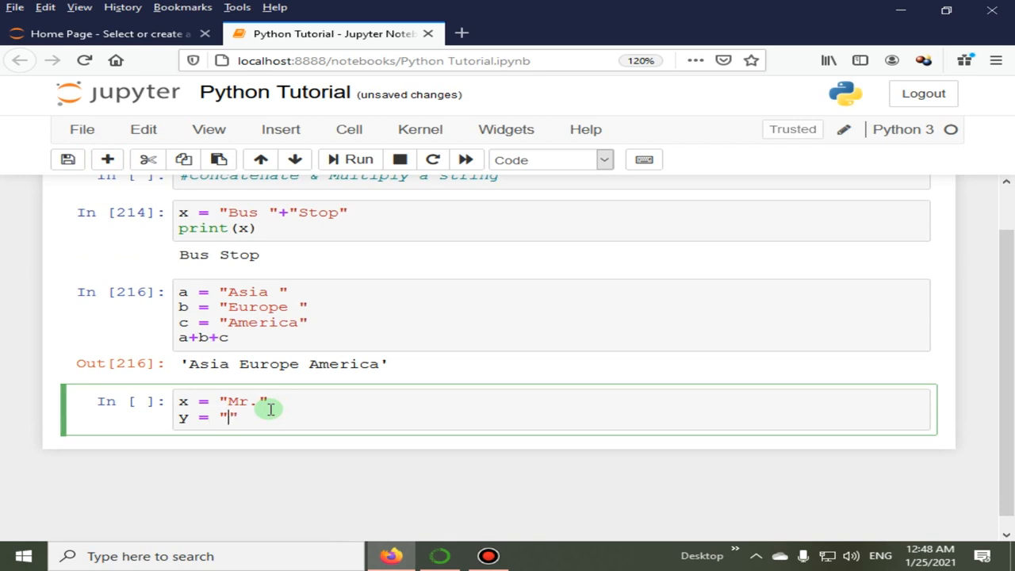
pyautogui.write('J')
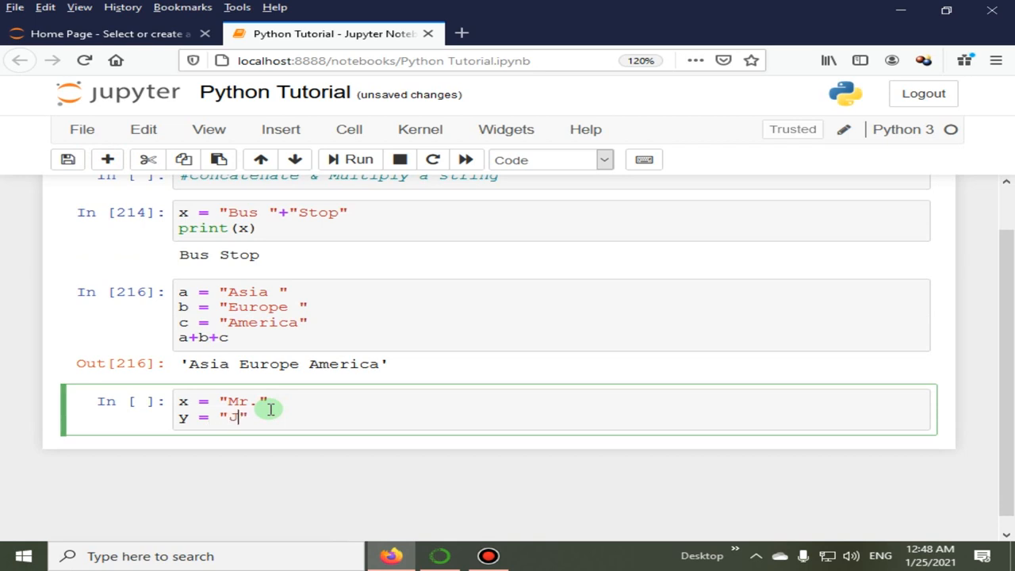
pyautogui.write('oker')
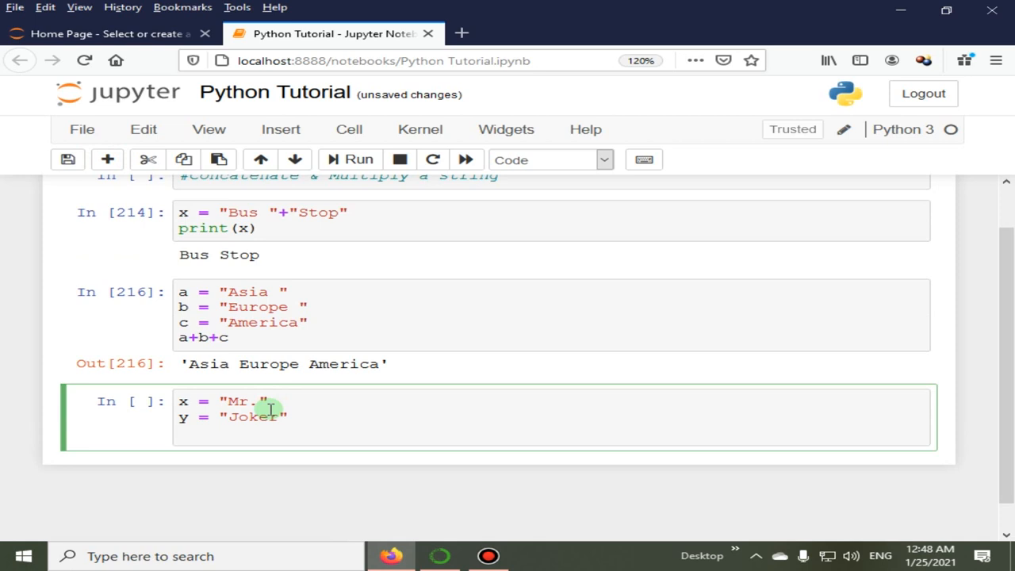
# Set z = x+""+y, print z giving Mr.Joker, and insert an empty cell below.
pyautogui.write('z =')
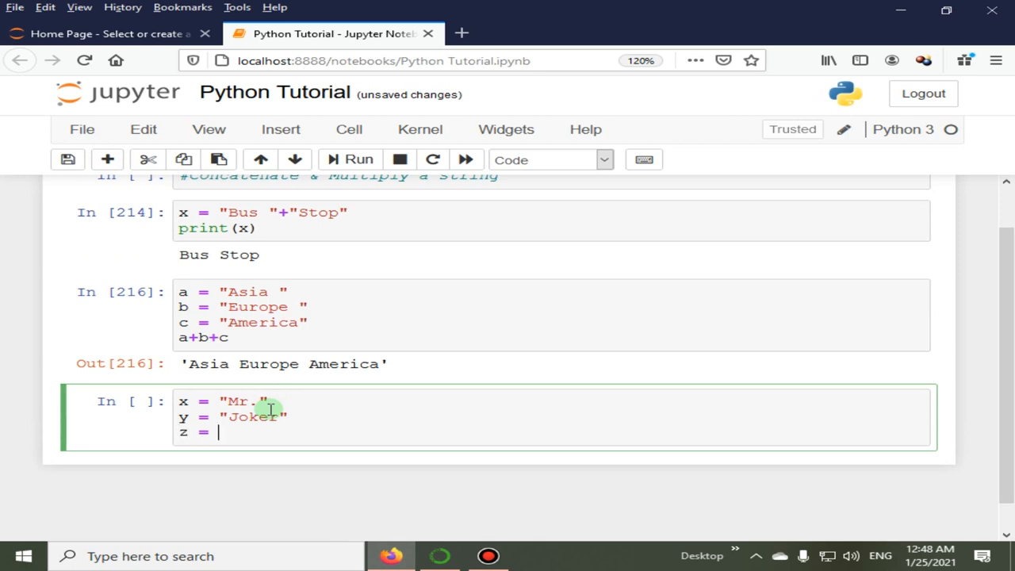
pyautogui.write('x+')
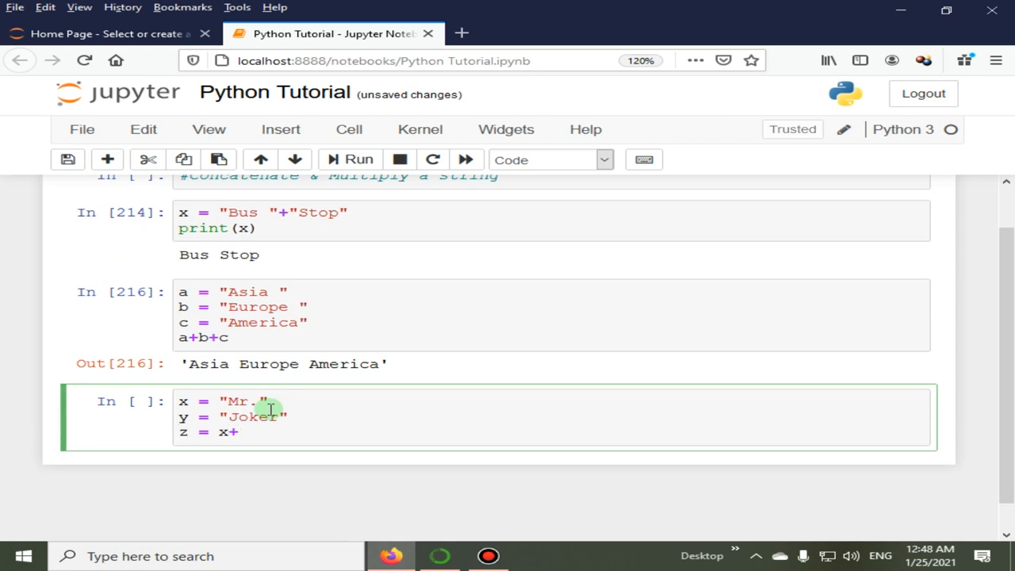
pyautogui.write('""')
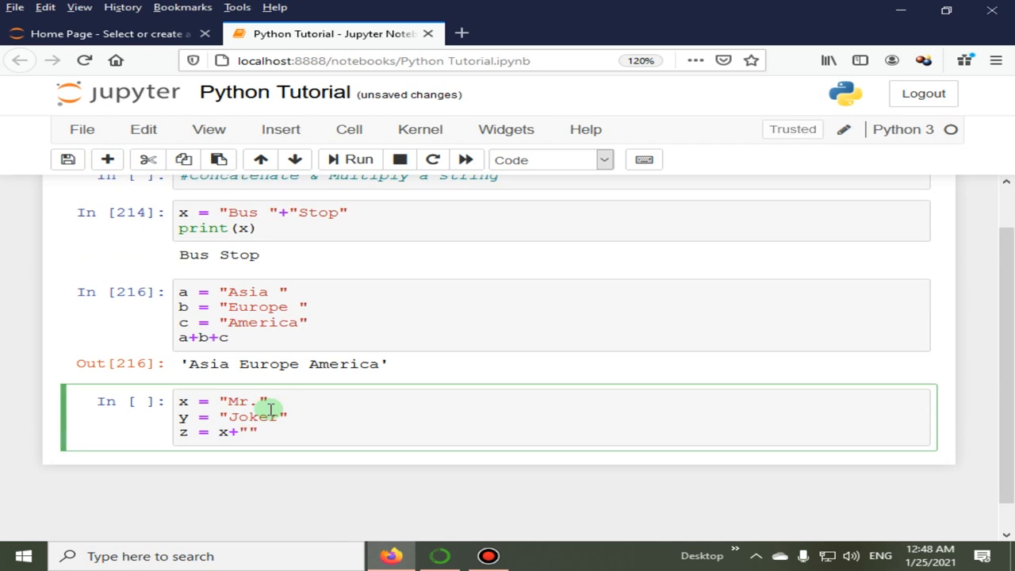
pyautogui.write('+y')
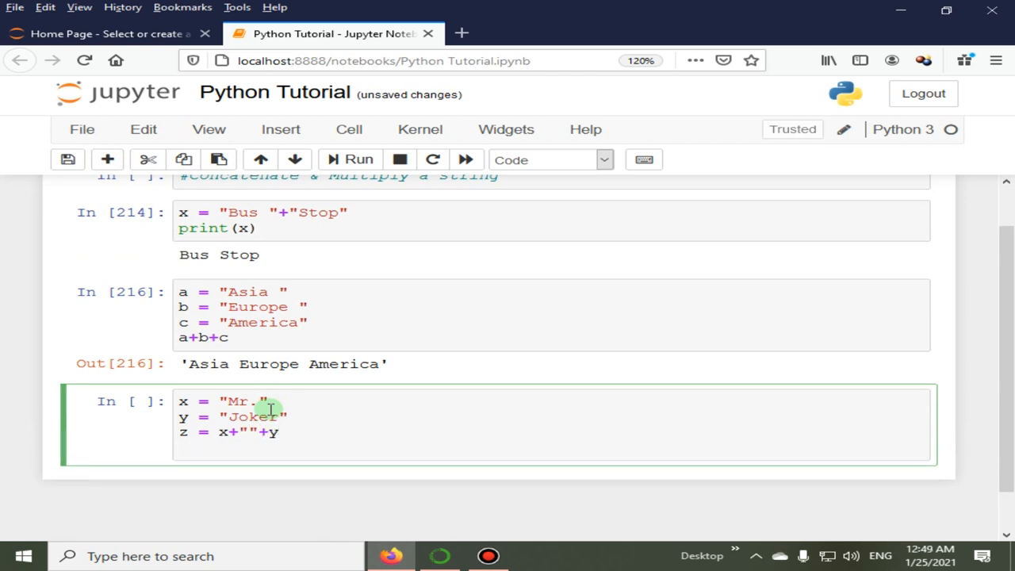
pyautogui.write('print(z')
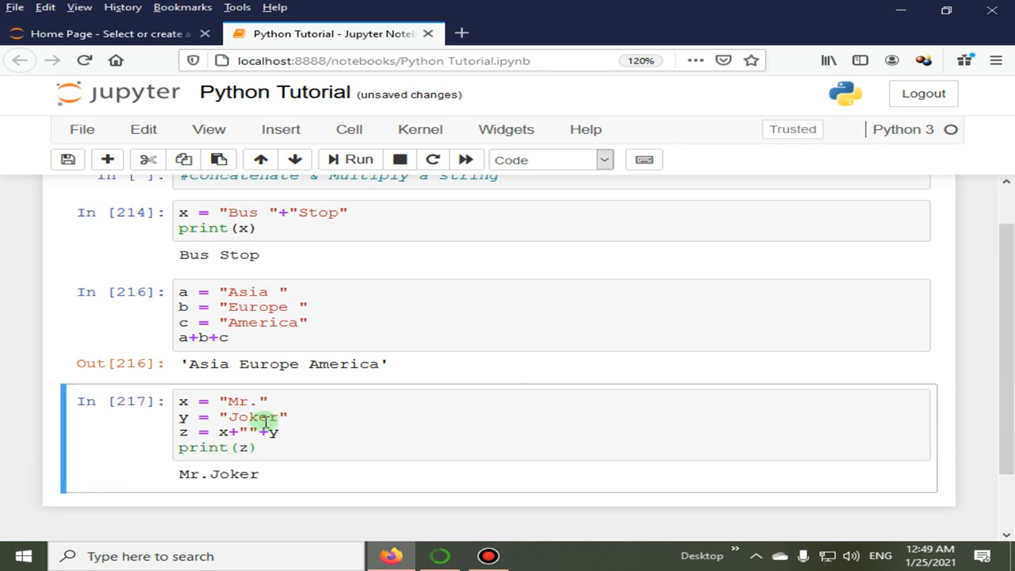
pyautogui.scroll(-3)
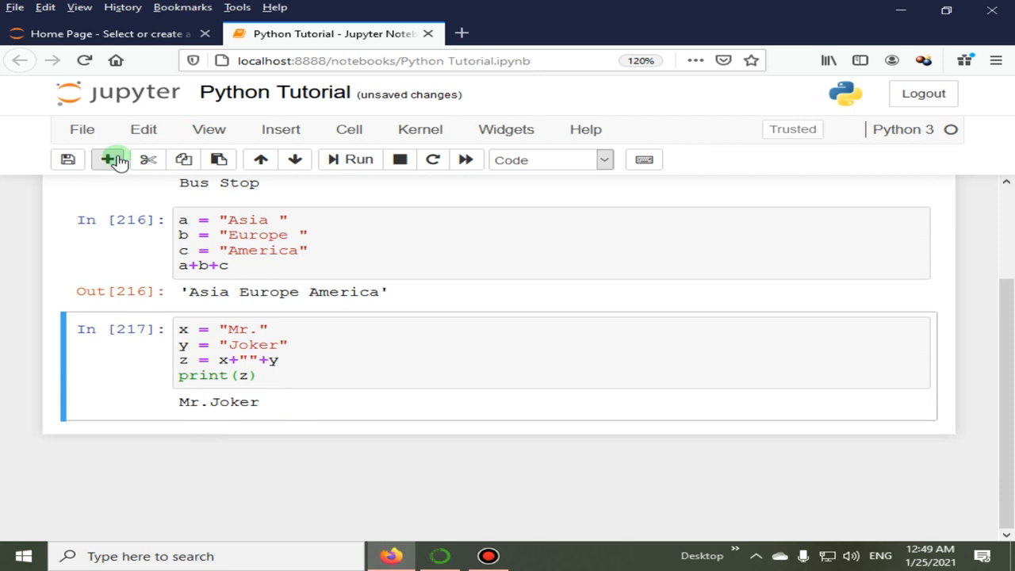
pyautogui.click(107, 158)
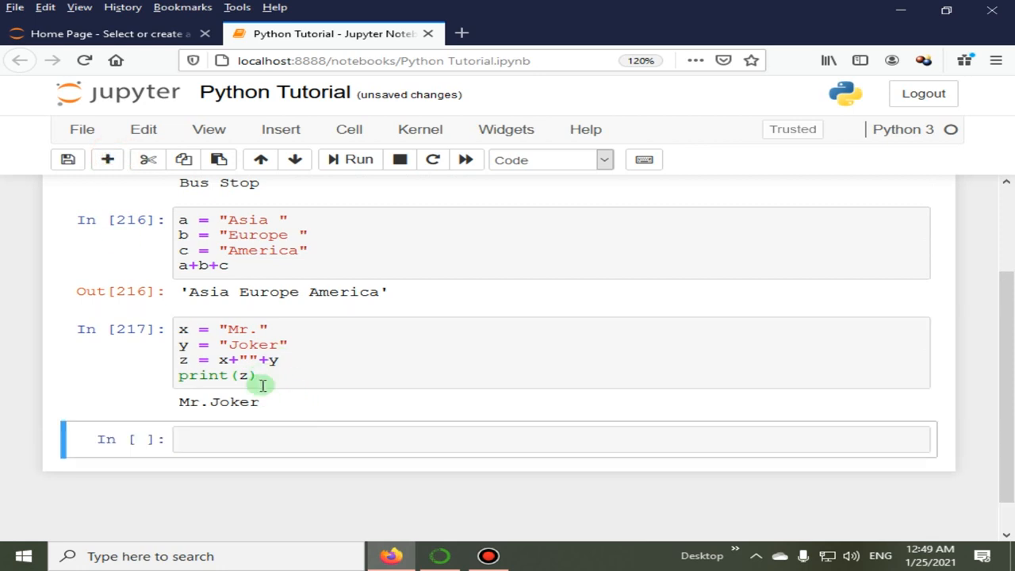
# Fix the join to x+" "+y for Mr. Joker, then run print("Pine" + "Tree") giving PineTree.
pyautogui.click(244, 360)
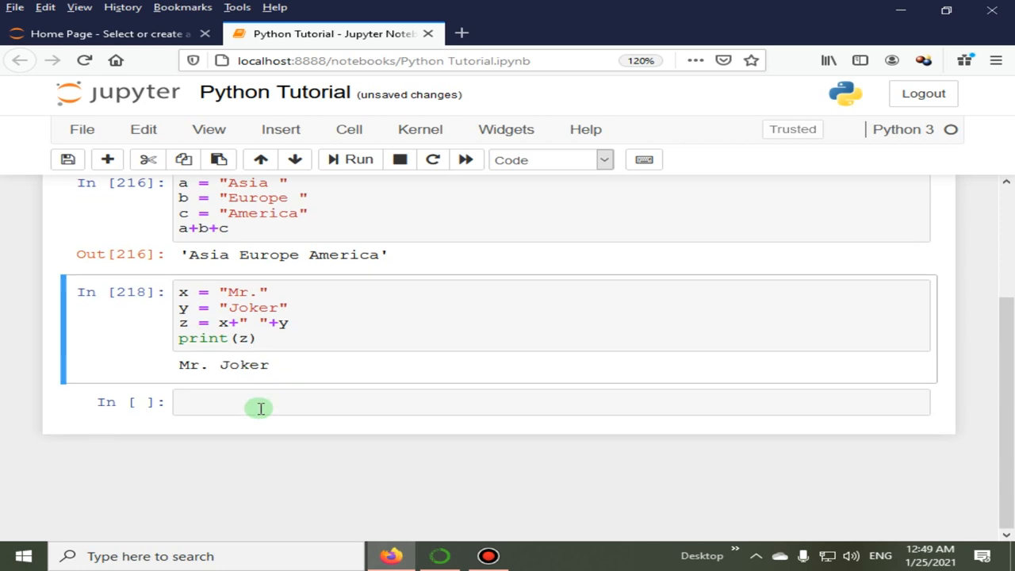
pyautogui.click(260, 402)
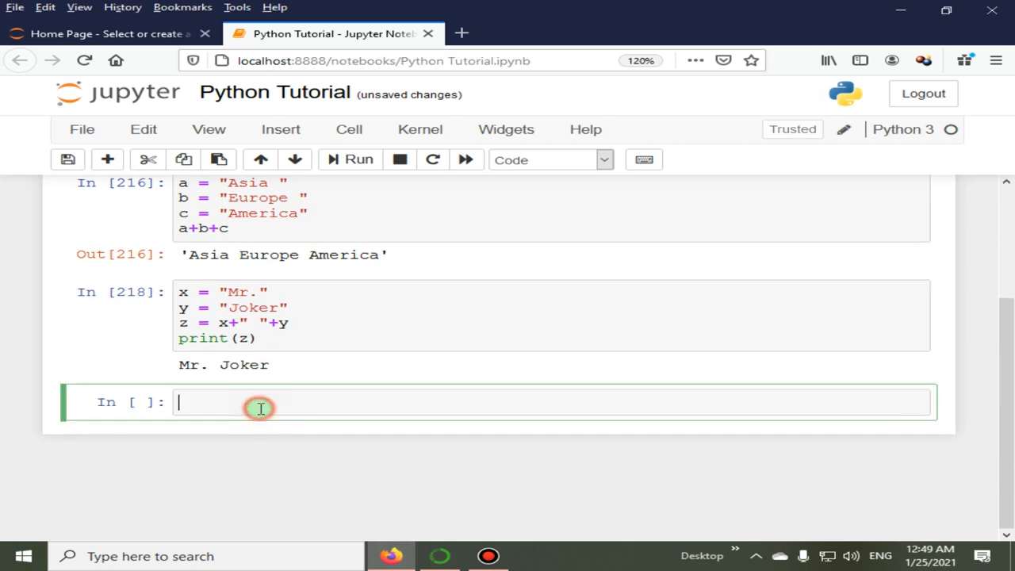
pyautogui.write('print')
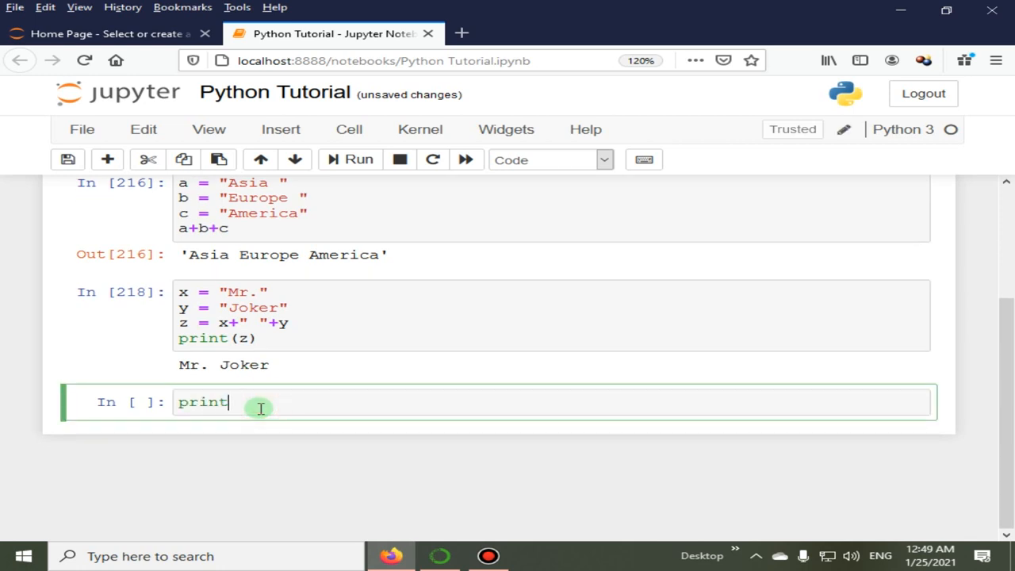
pyautogui.write('()')
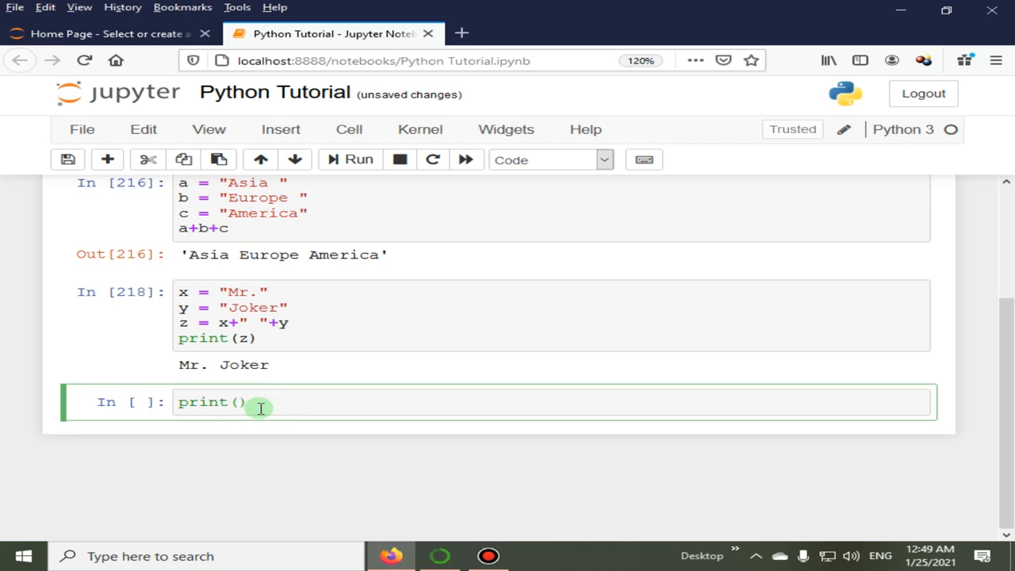
pyautogui.write('"Pine"')
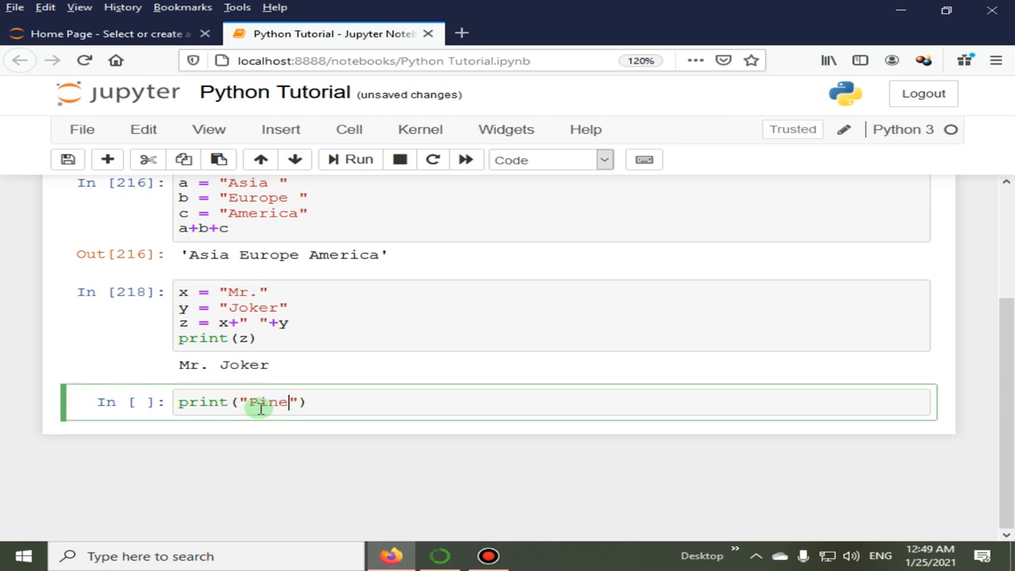
pyautogui.write('" "')
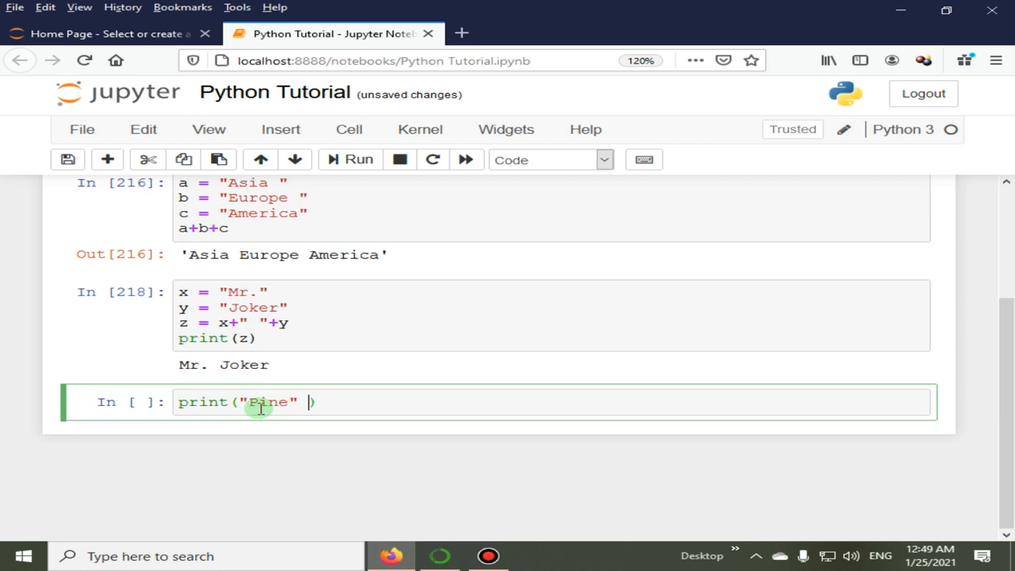
pyautogui.write('+ "T"')
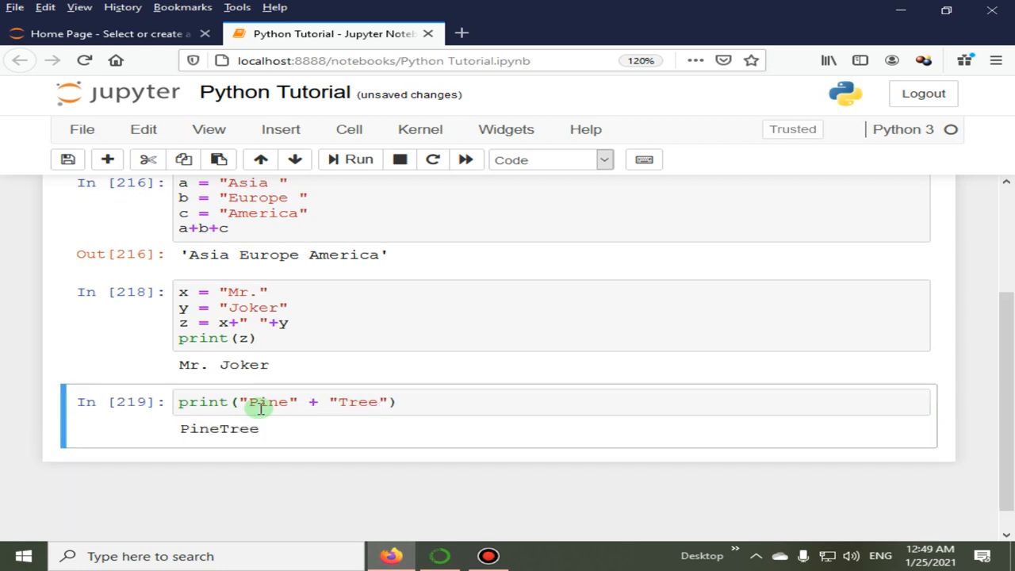
pyautogui.moveTo(304, 413)
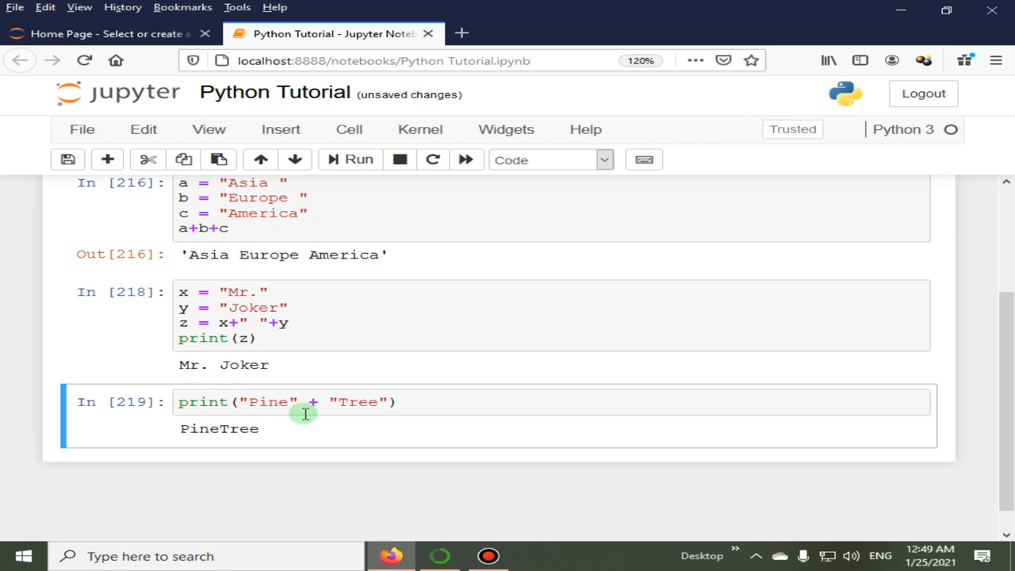
pyautogui.scroll(-3)
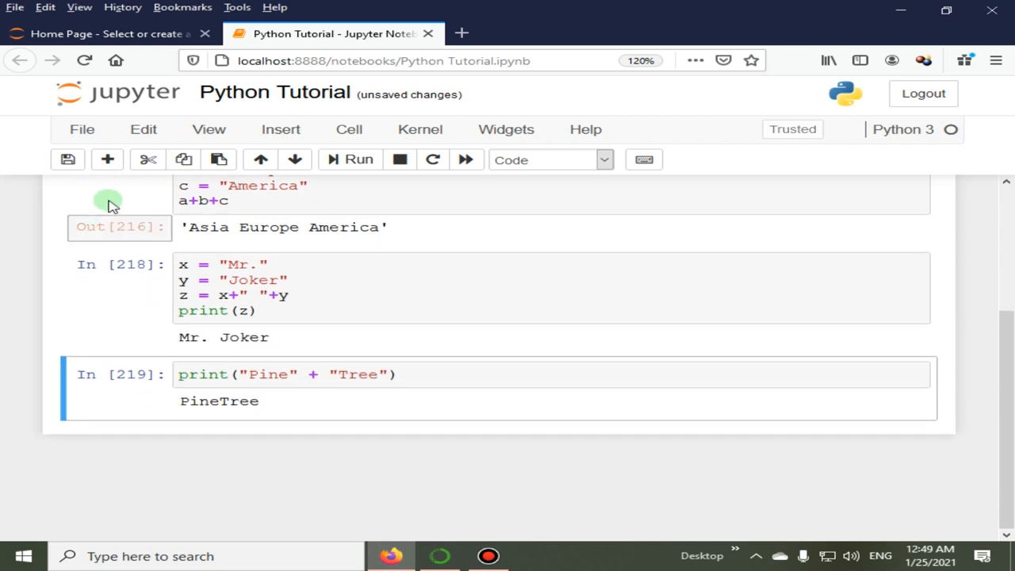
# Add a #Multiply a string comment and assign c = "Zebra".
pyautogui.write('#')
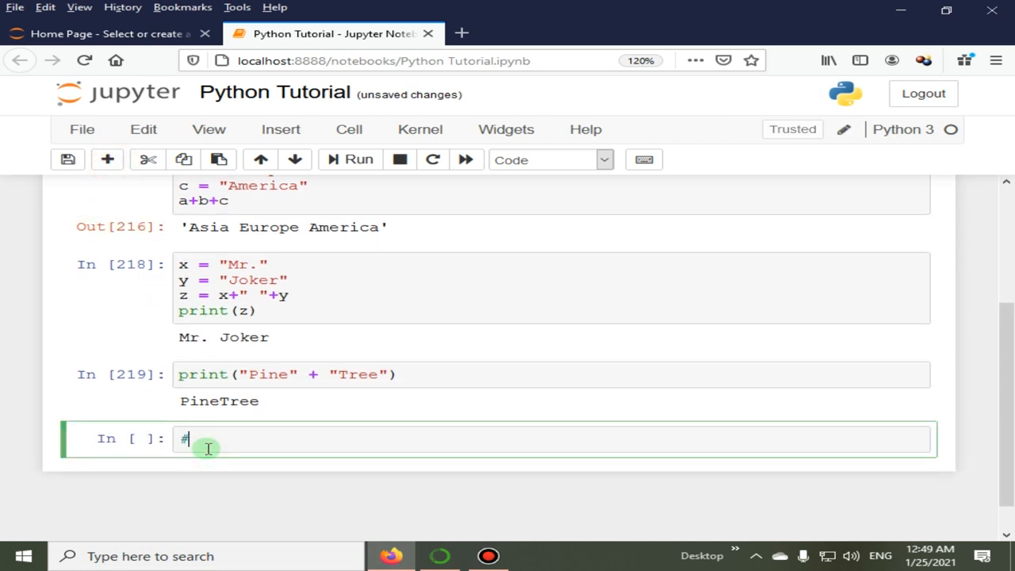
pyautogui.write('Multi')
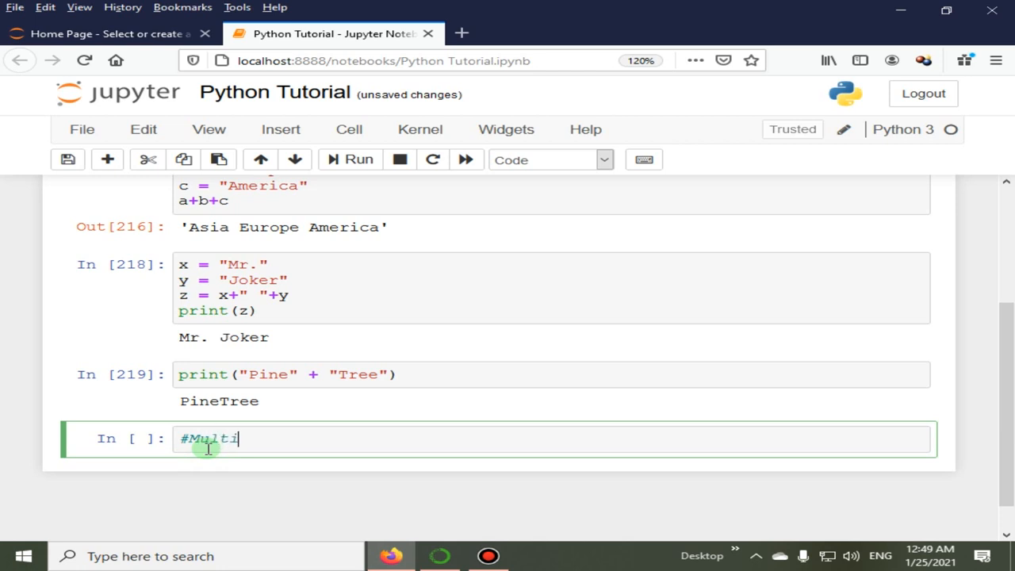
pyautogui.write('ply a str')
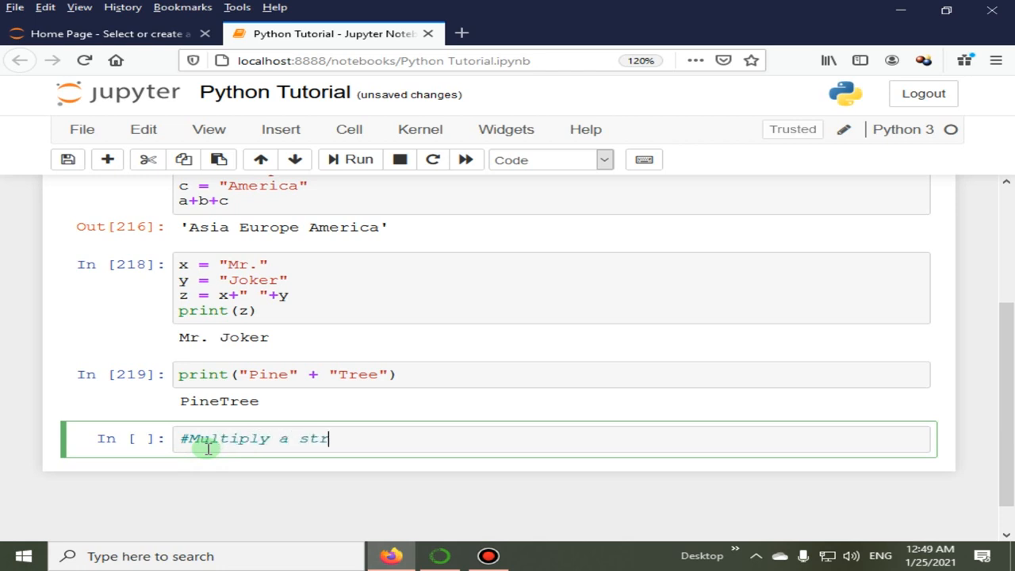
pyautogui.write('ing')
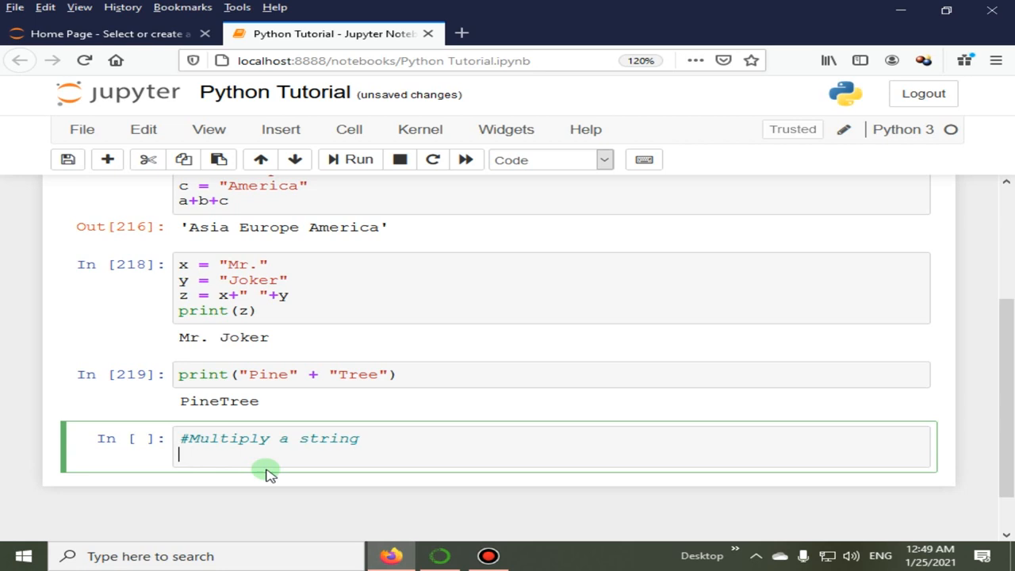
pyautogui.write('c =')
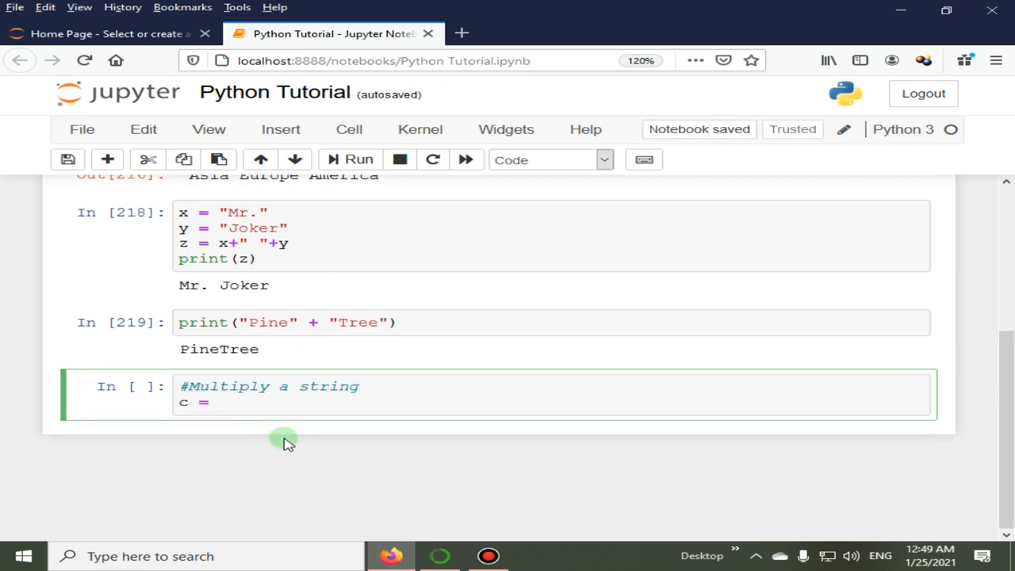
pyautogui.write('"Ze"')
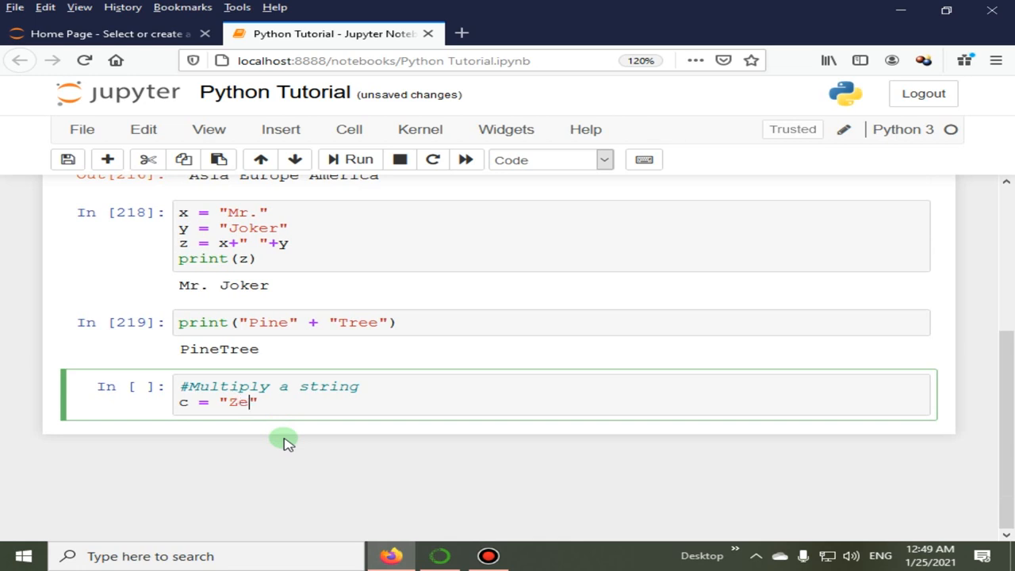
pyautogui.write('bra')
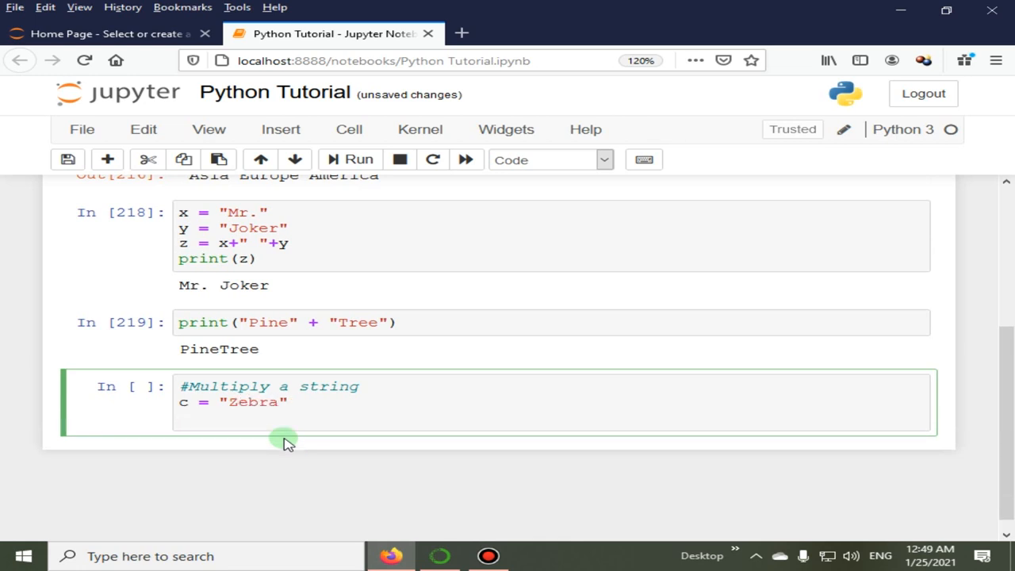
# Set n = 5, evaluate c*n to repeat Zebra five times, and insert an empty cell.
pyautogui.write('n = 5')
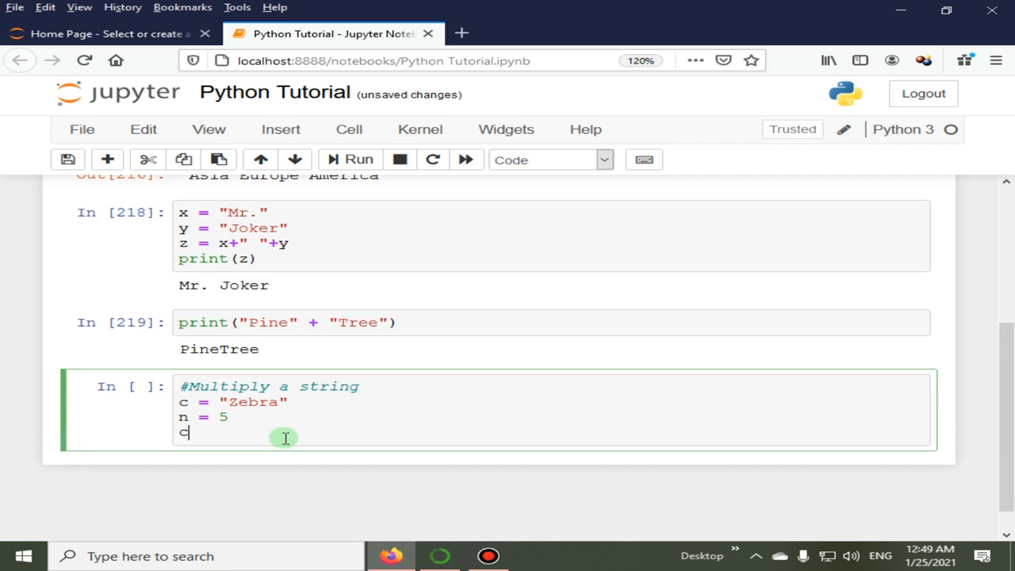
pyautogui.write('*n')
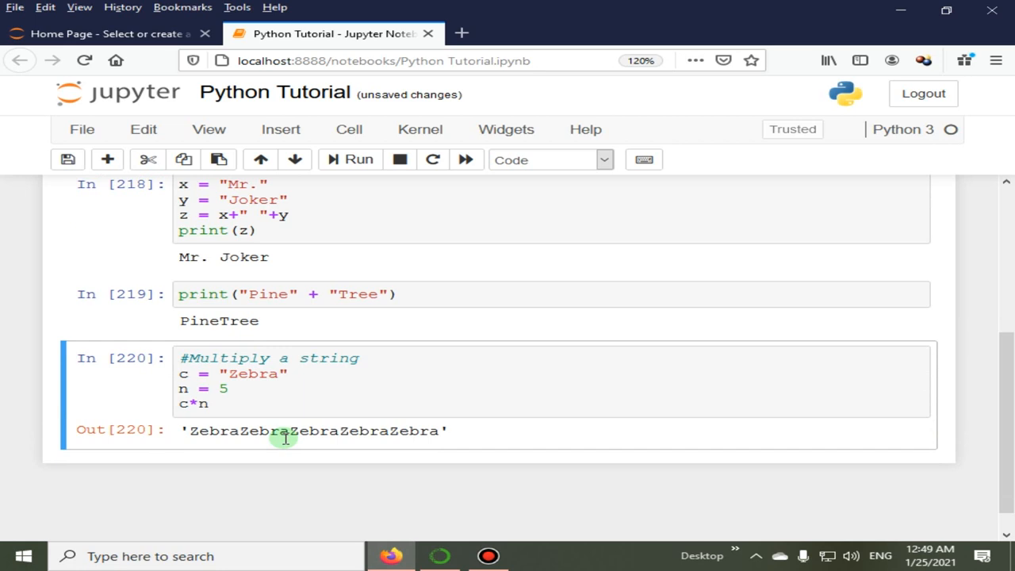
pyautogui.scroll(-3)
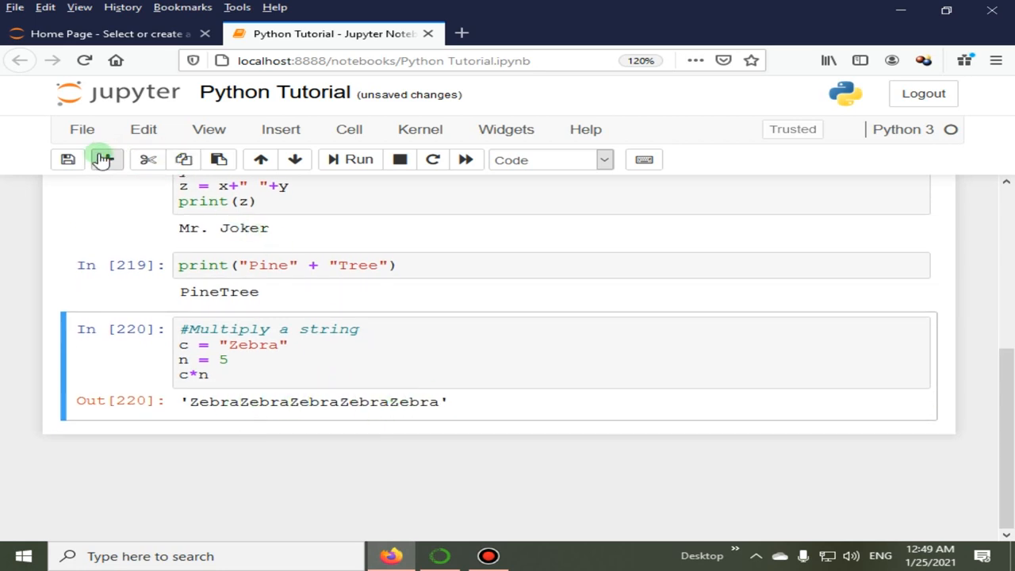
pyautogui.click(103, 159)
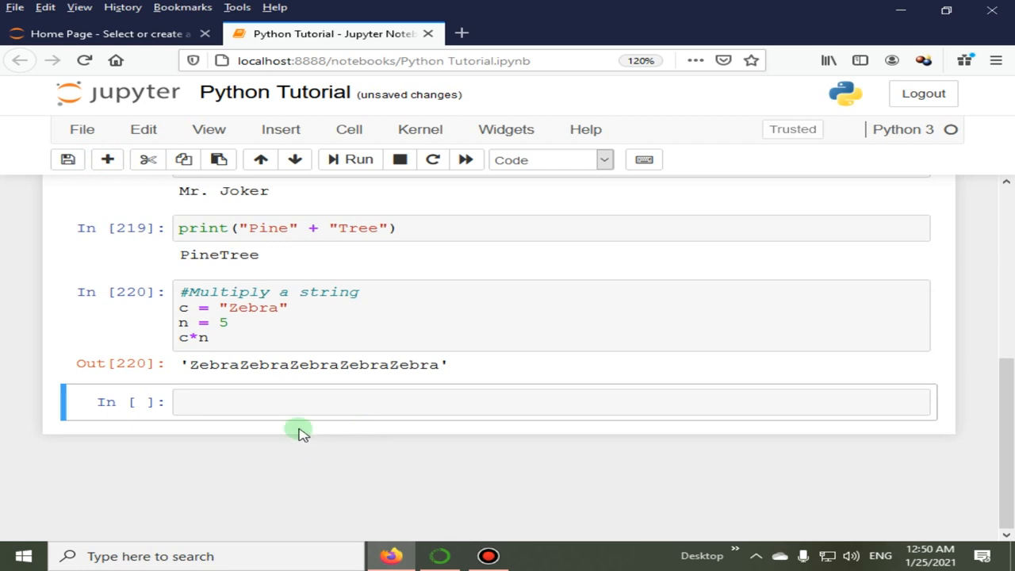
# Define str1 = "Ching" and str2 = "Chong" in the new cell.
pyautogui.click(292, 401)
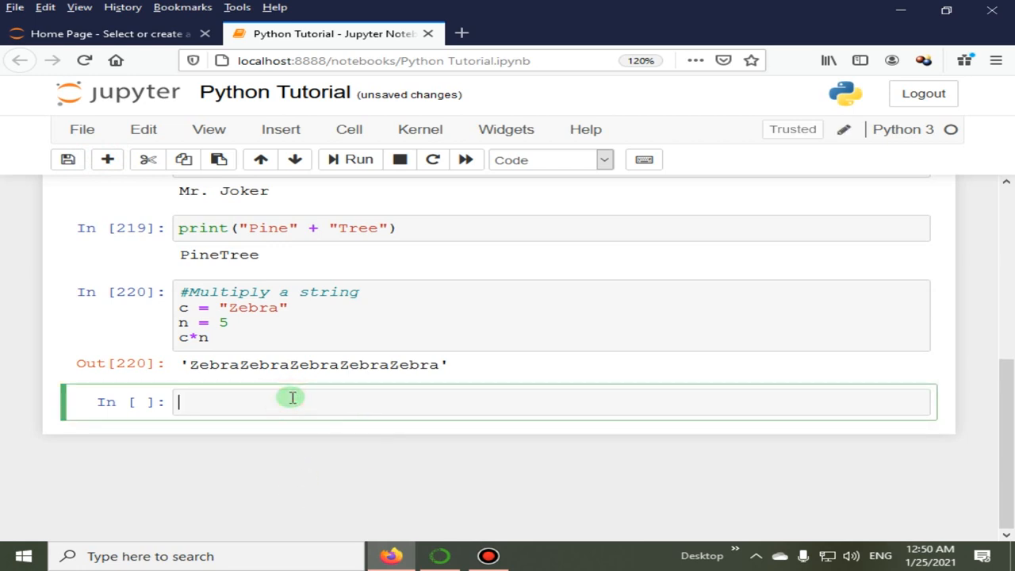
pyautogui.write('str1')
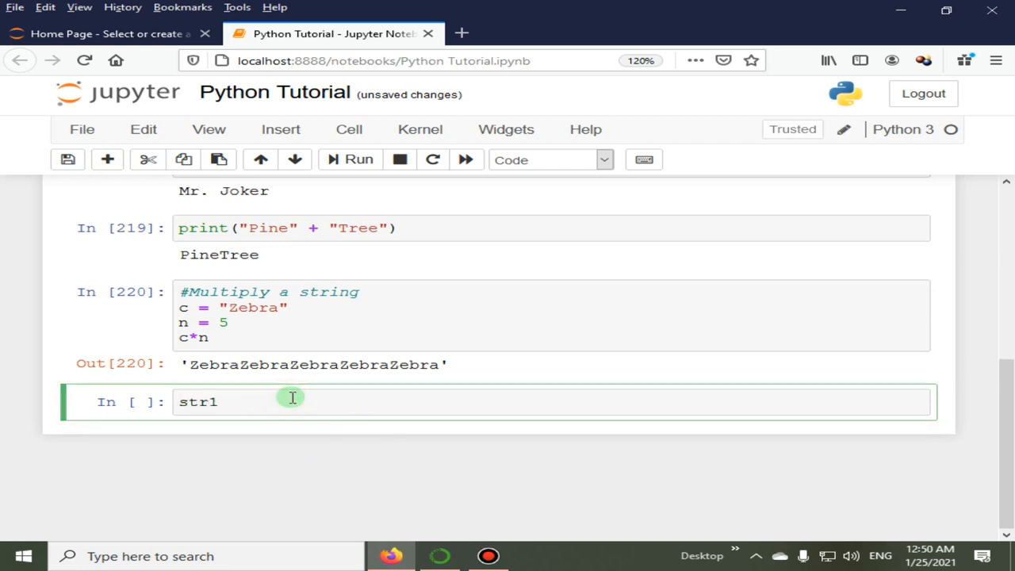
pyautogui.write('= ""')
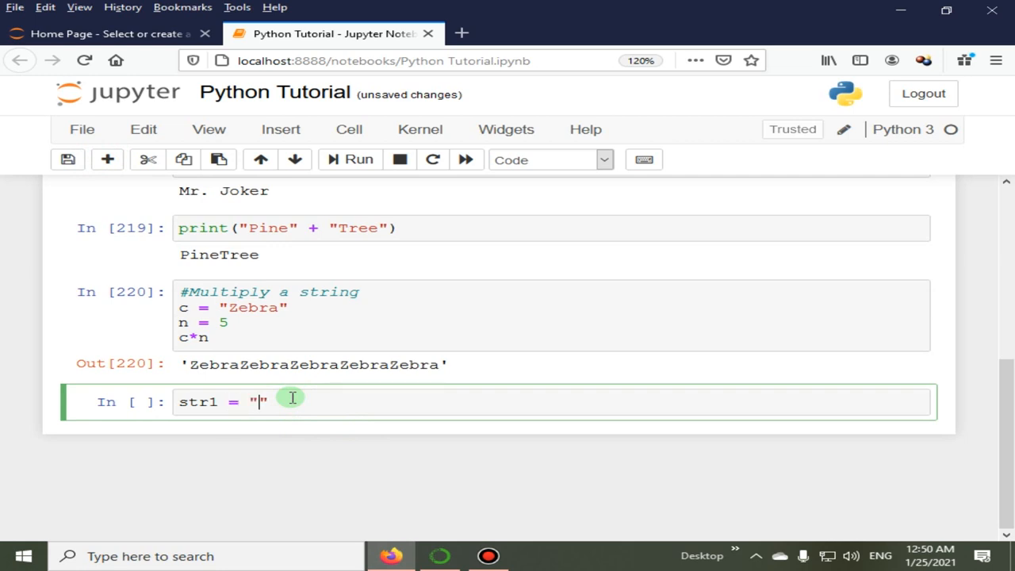
pyautogui.write('Ching')
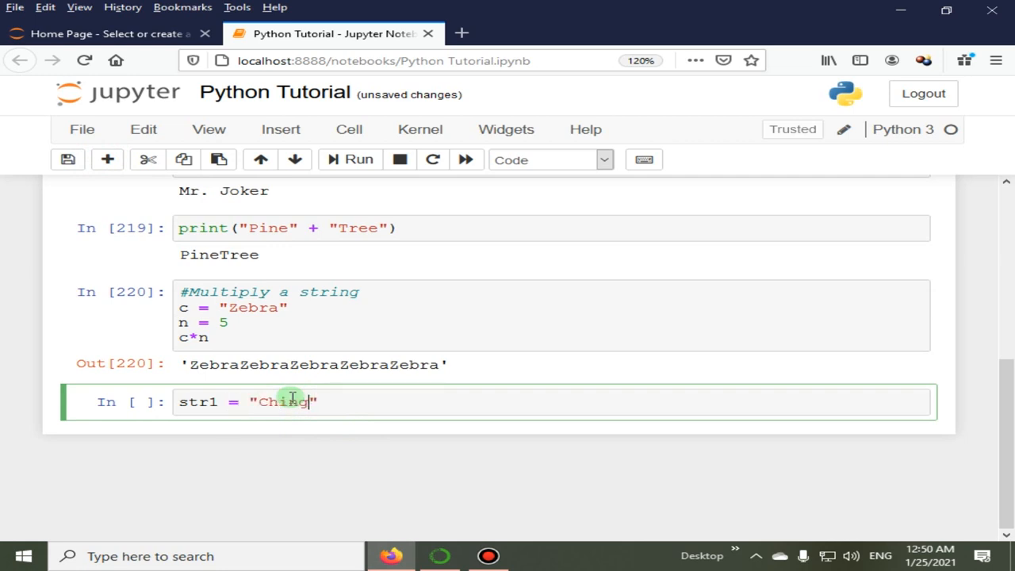
pyautogui.write('str2 = "Chong')
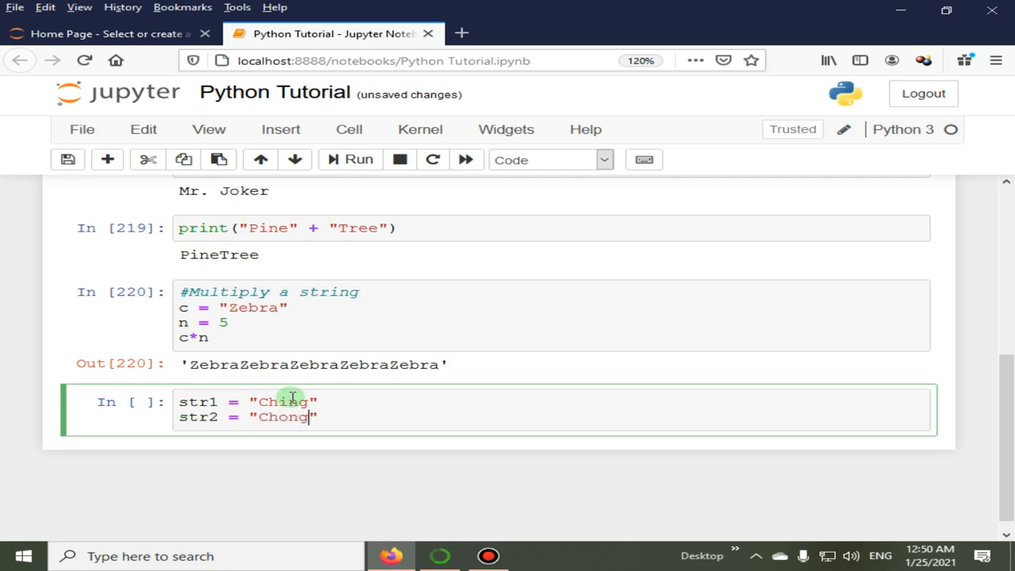
pyautogui.press('enter')
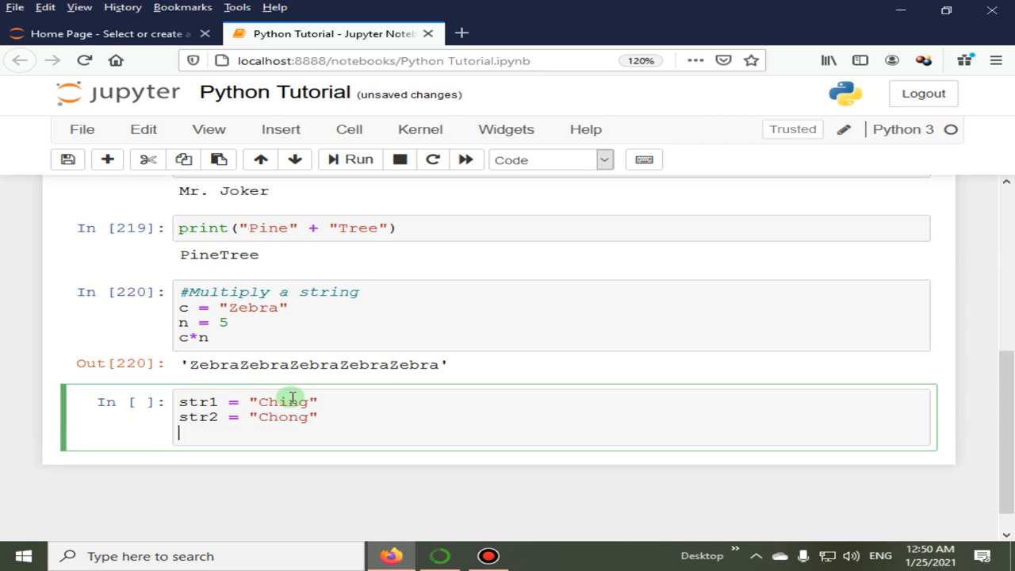
# Write print("str1*3 = ", str2*3) and run it, outputting ChongChongChong.
pyautogui.write('p')
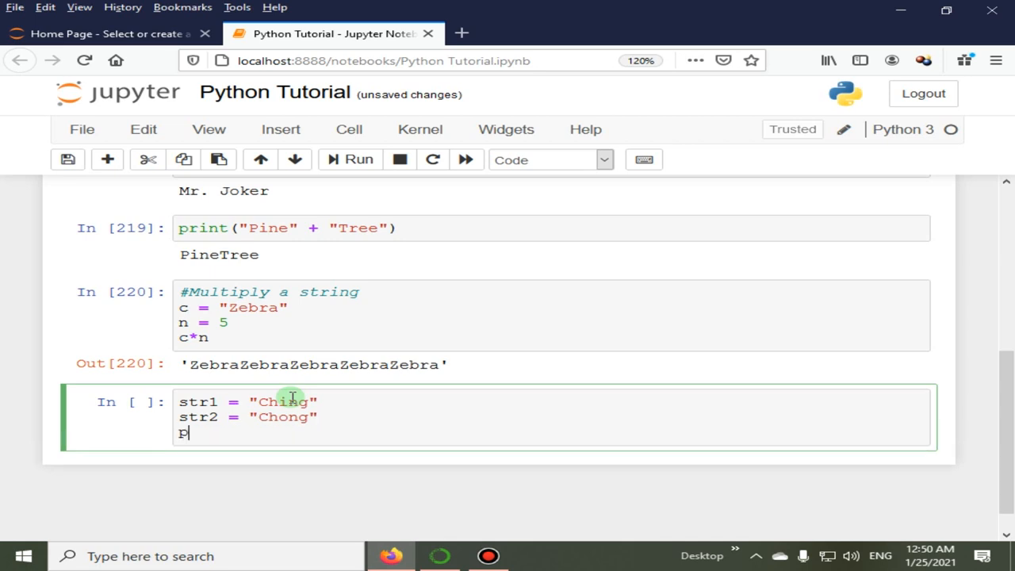
pyautogui.write('rint')
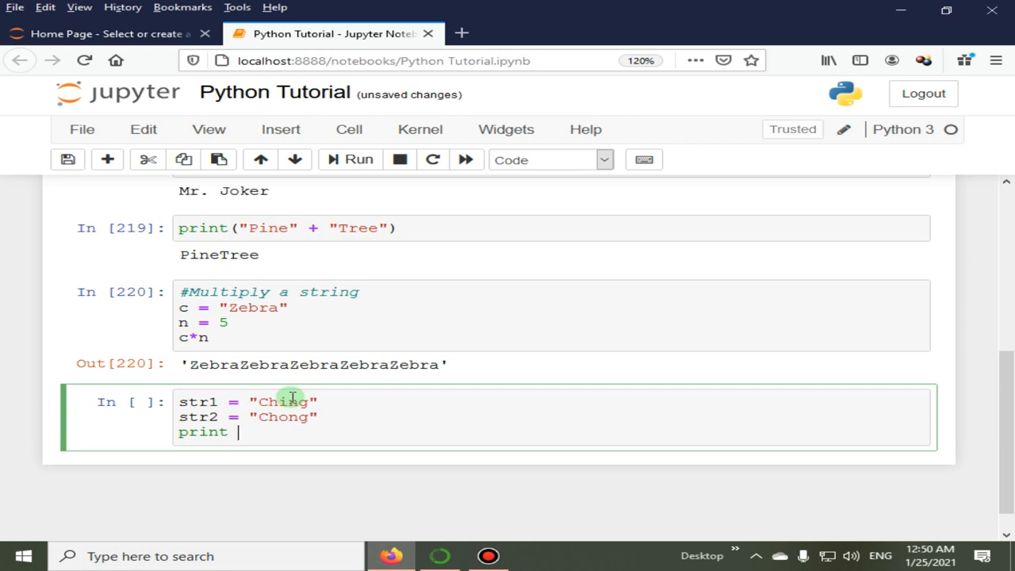
pyautogui.write('"str"')
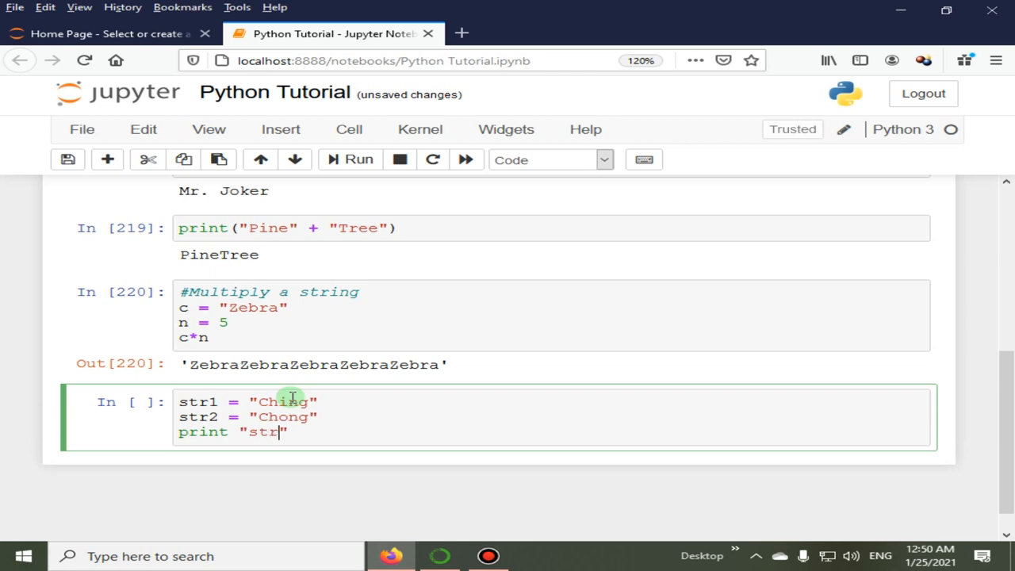
pyautogui.write('1"')
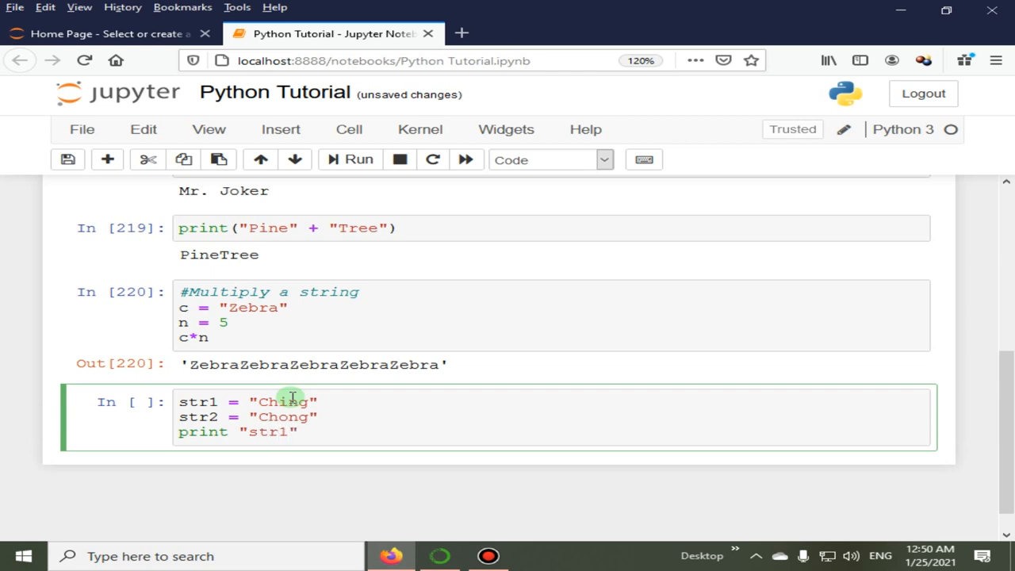
pyautogui.write('*3 =')
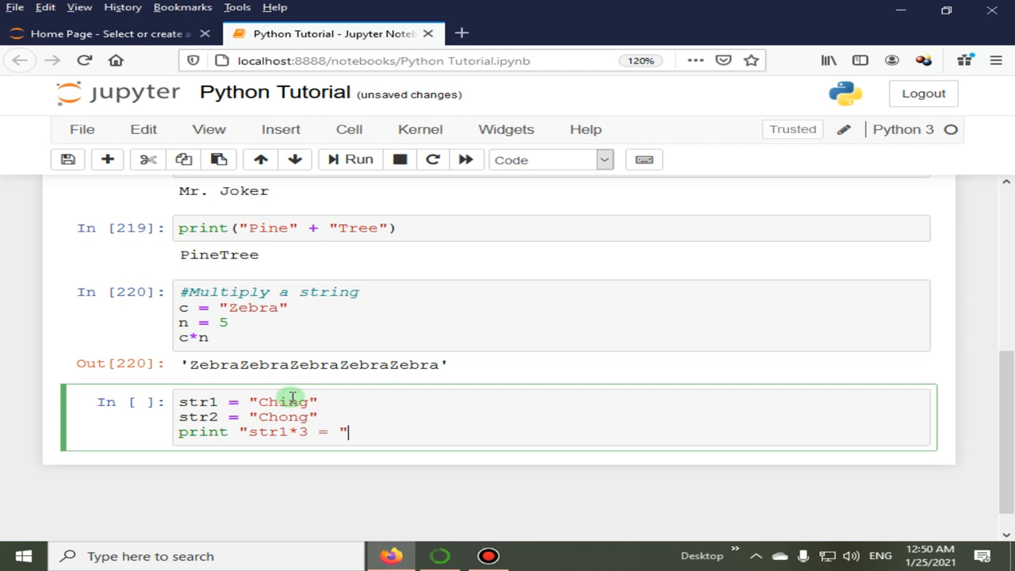
pyautogui.click(314, 431)
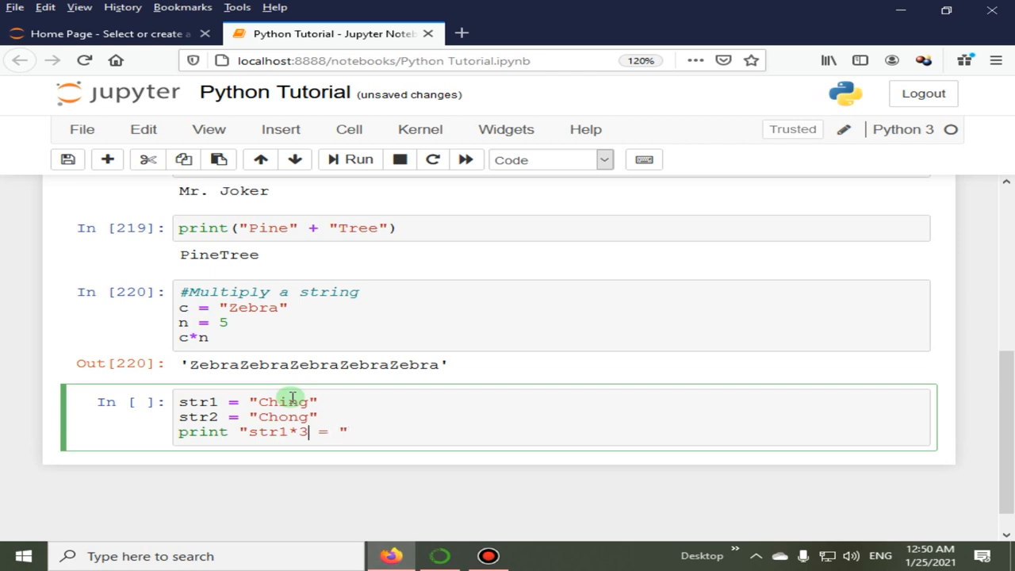
pyautogui.write('(')
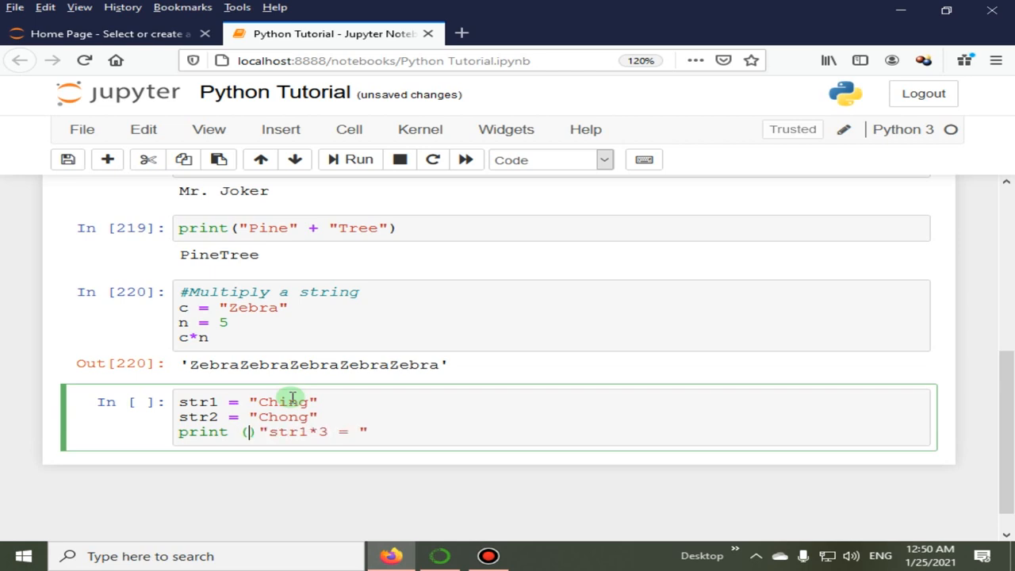
pyautogui.write('"')
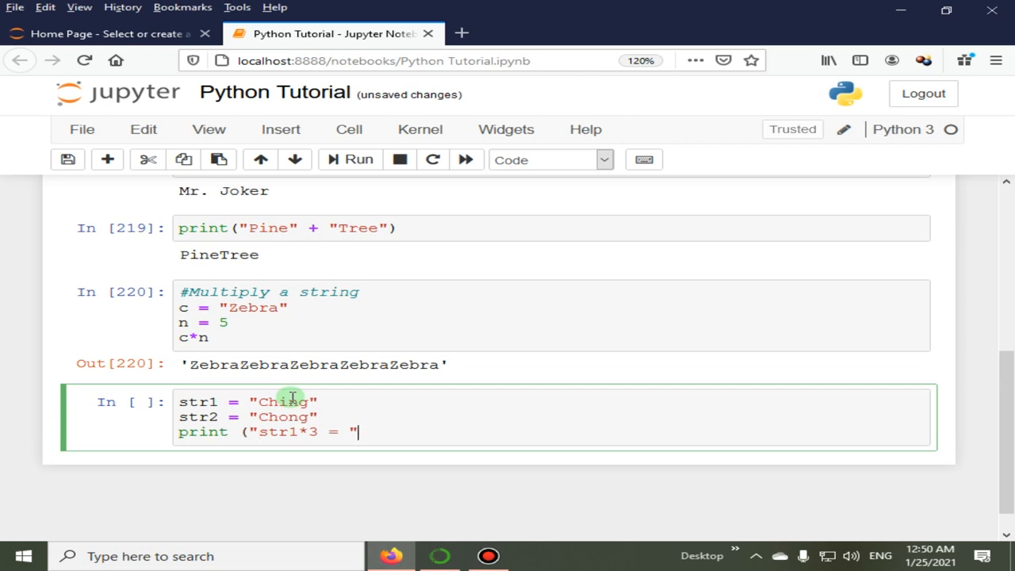
pyautogui.write(',')
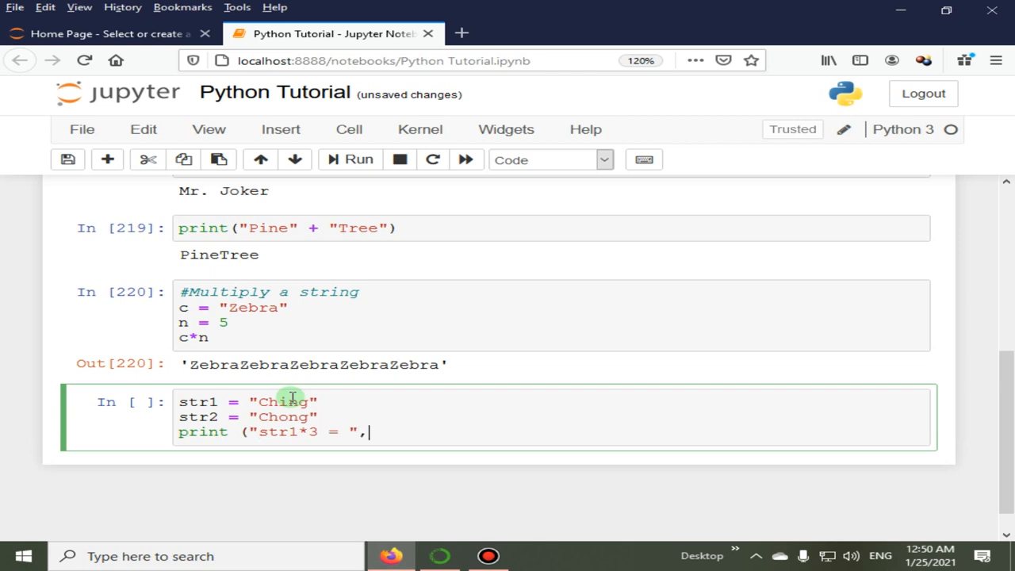
pyautogui.write('str2')
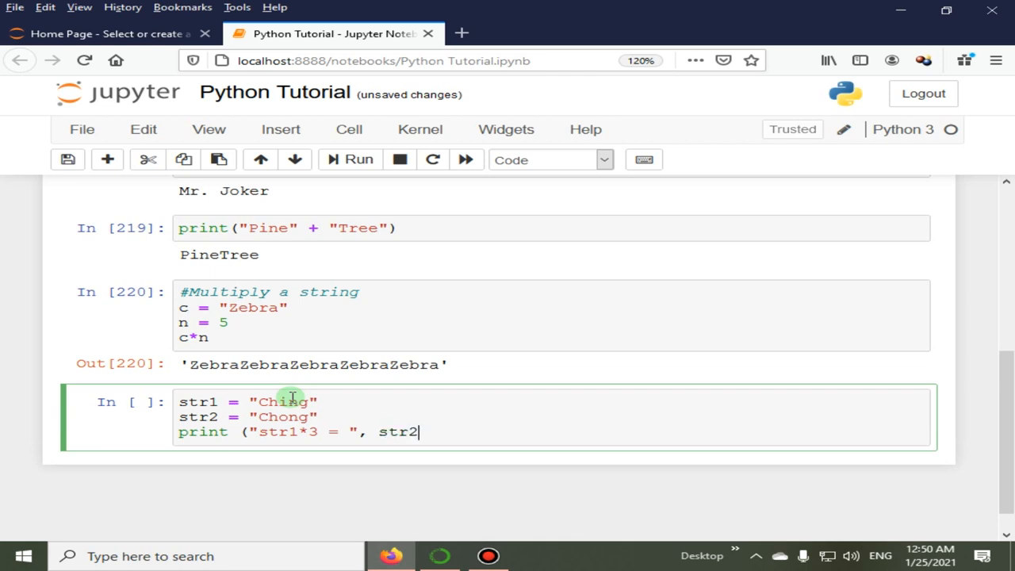
pyautogui.write('*')
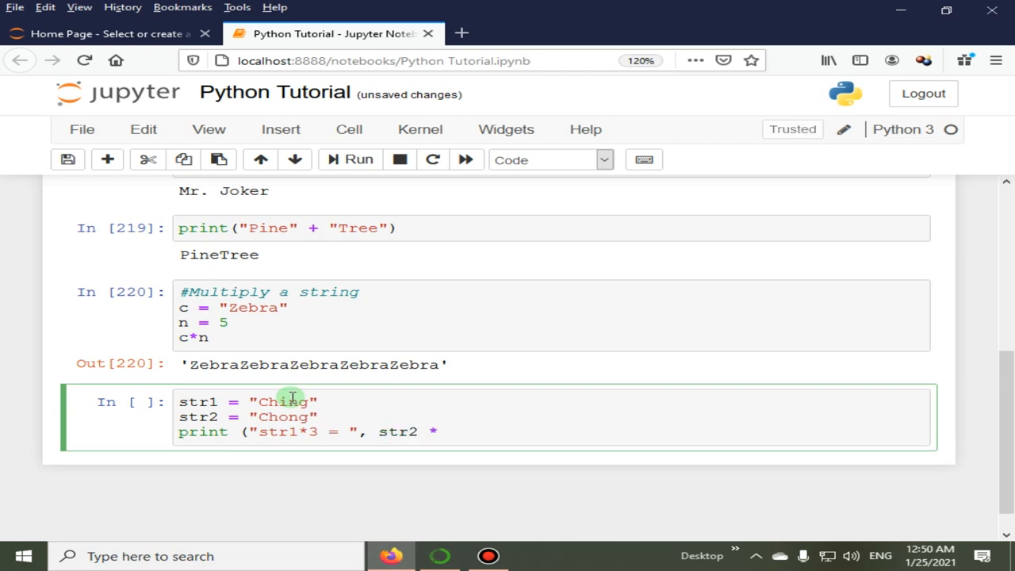
pyautogui.write('3')
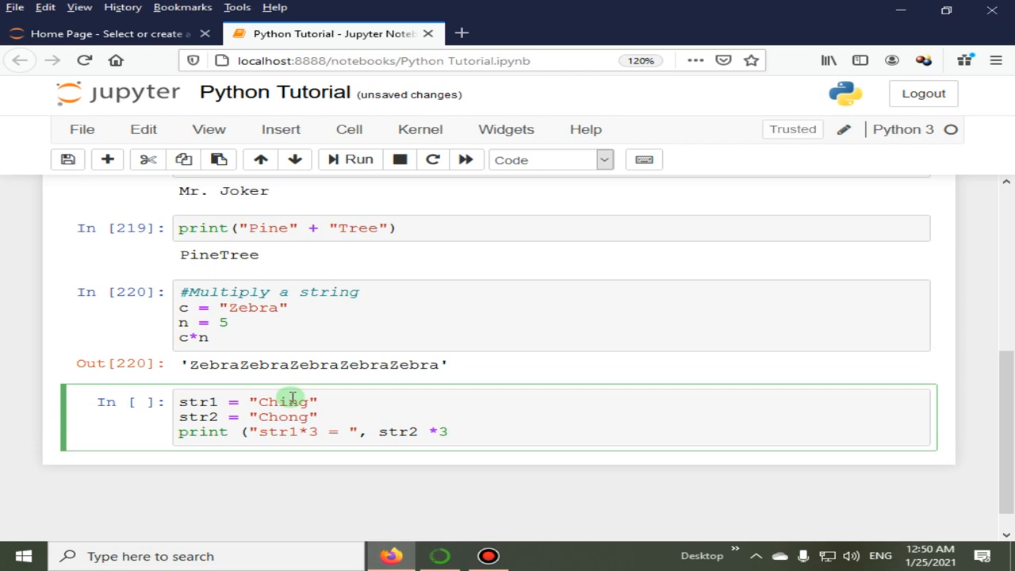
pyautogui.write(')')
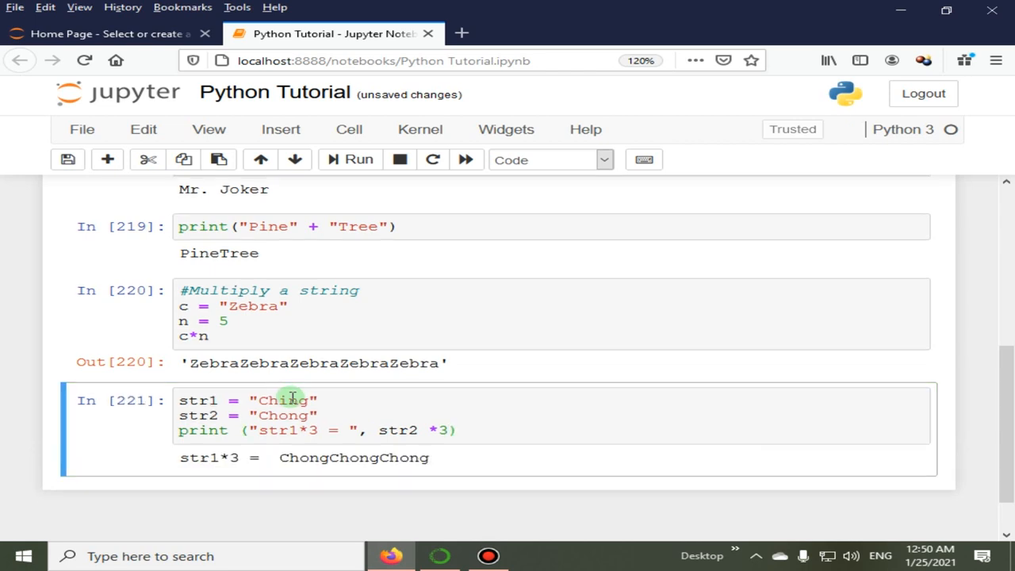
pyautogui.scroll(-3)
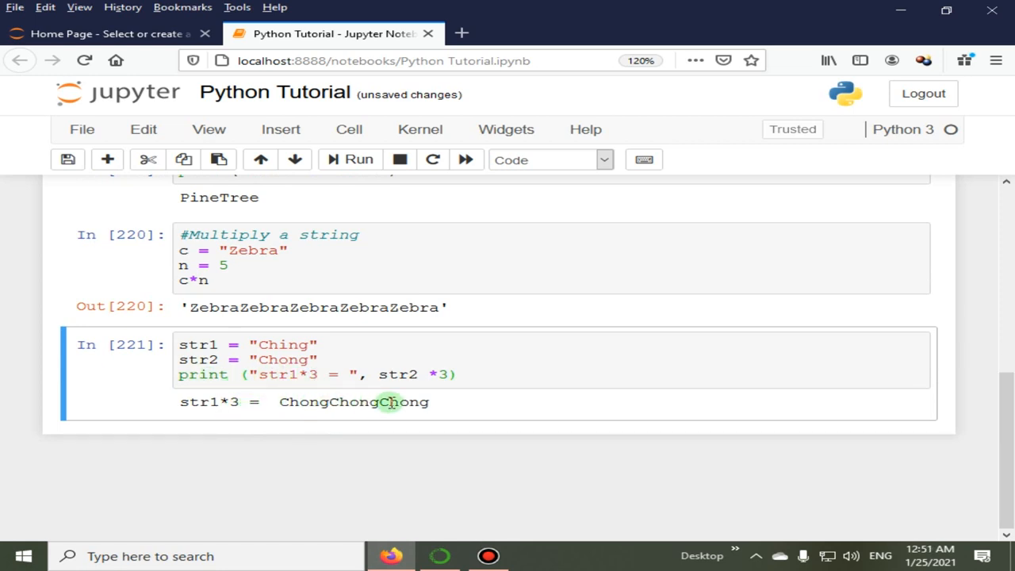
pyautogui.moveTo(300, 402)
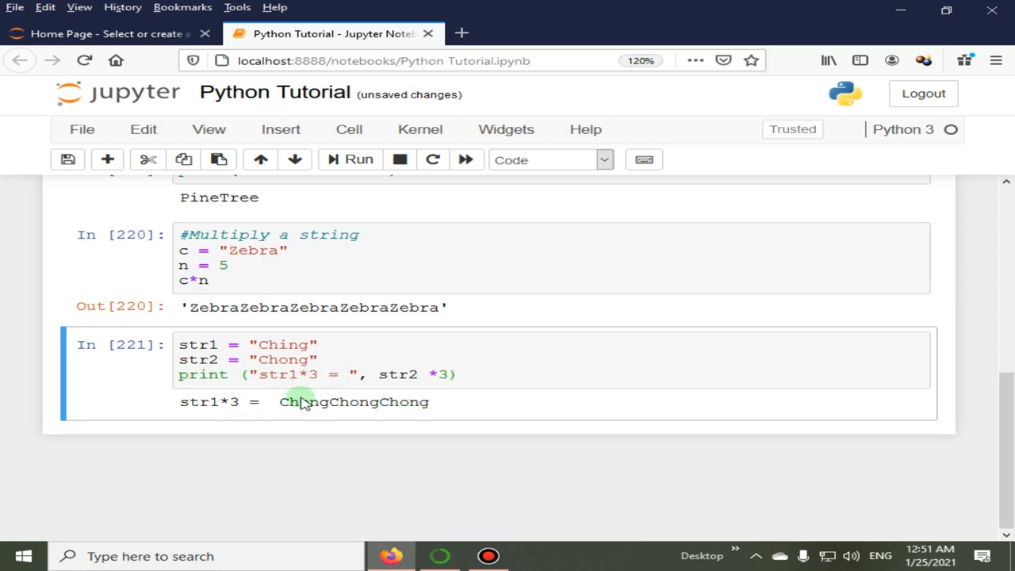
# In a new cell evaluate str1 + str2, outputting 'ChingChong'.
pyautogui.click(108, 159)
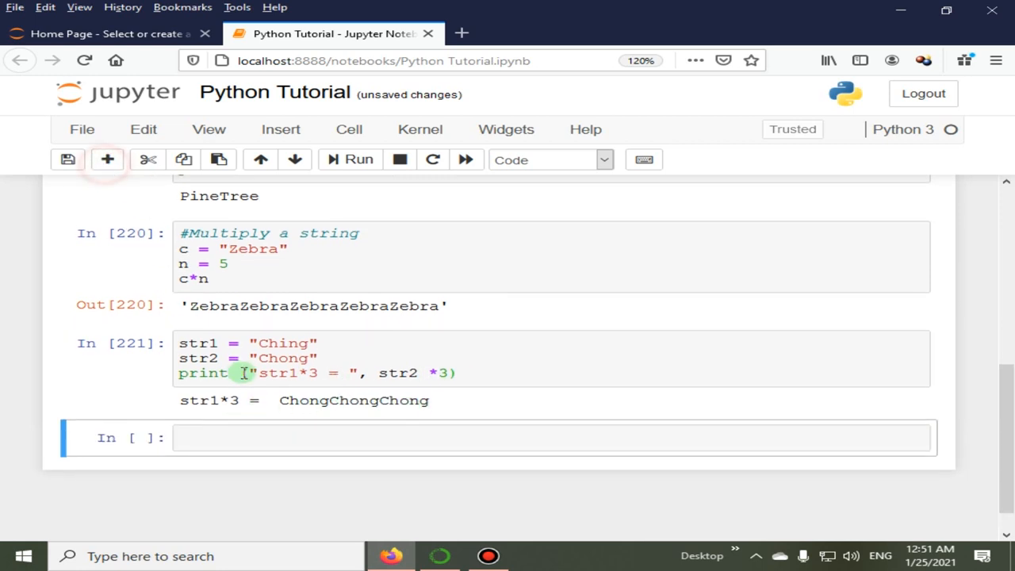
pyautogui.write('s')
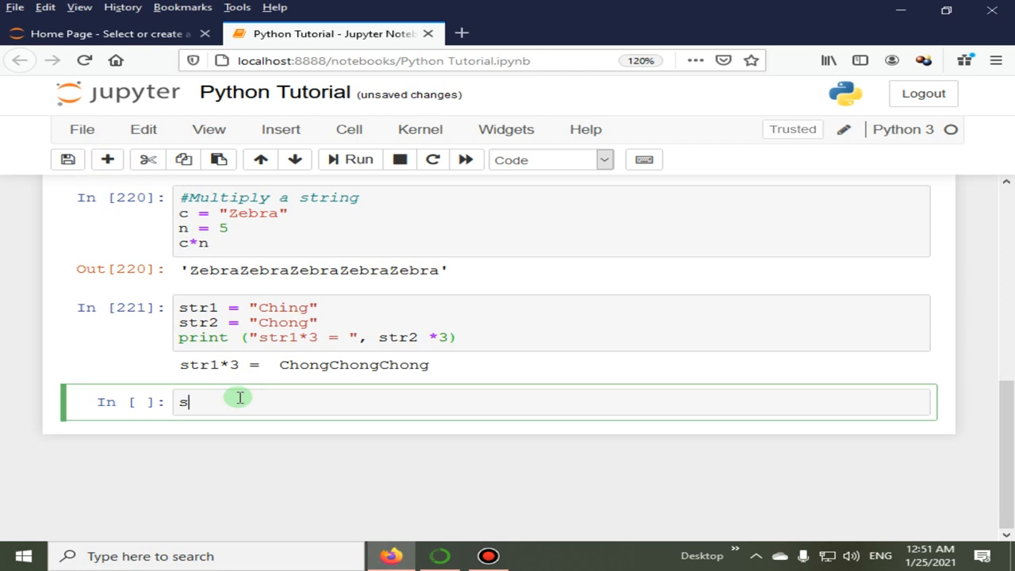
pyautogui.write('tr1')
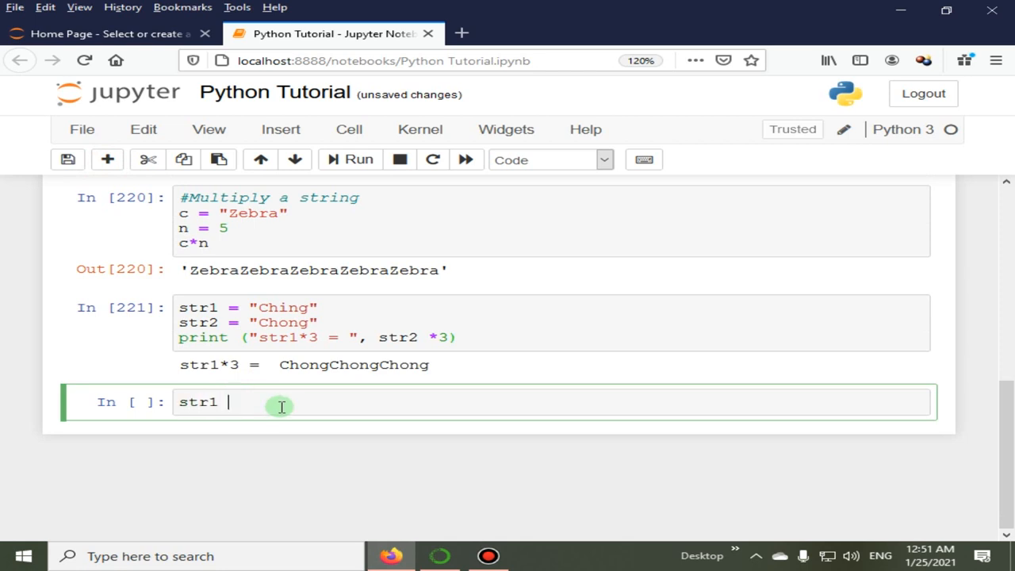
pyautogui.write('+ str2')
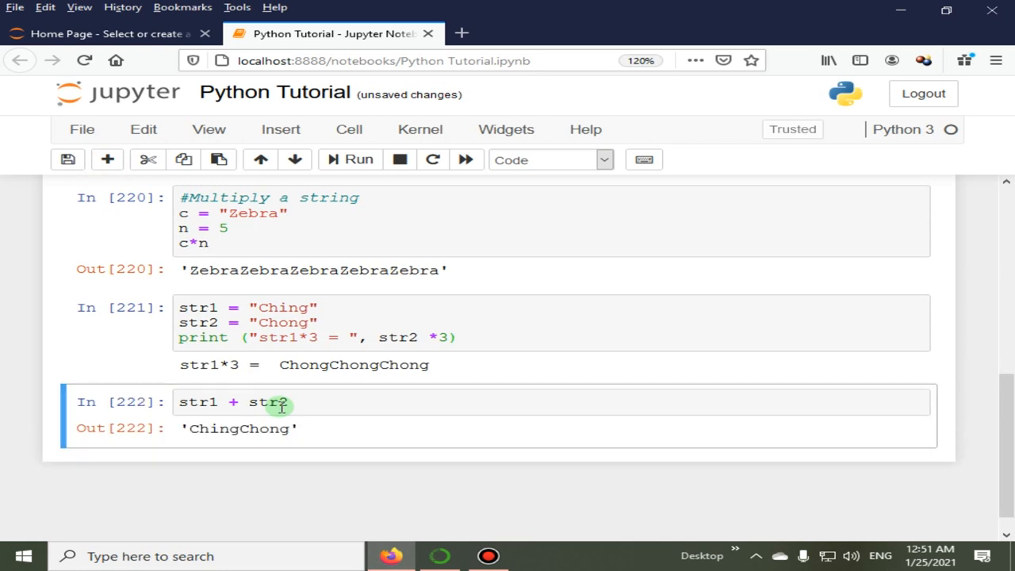
pyautogui.moveTo(374, 392)
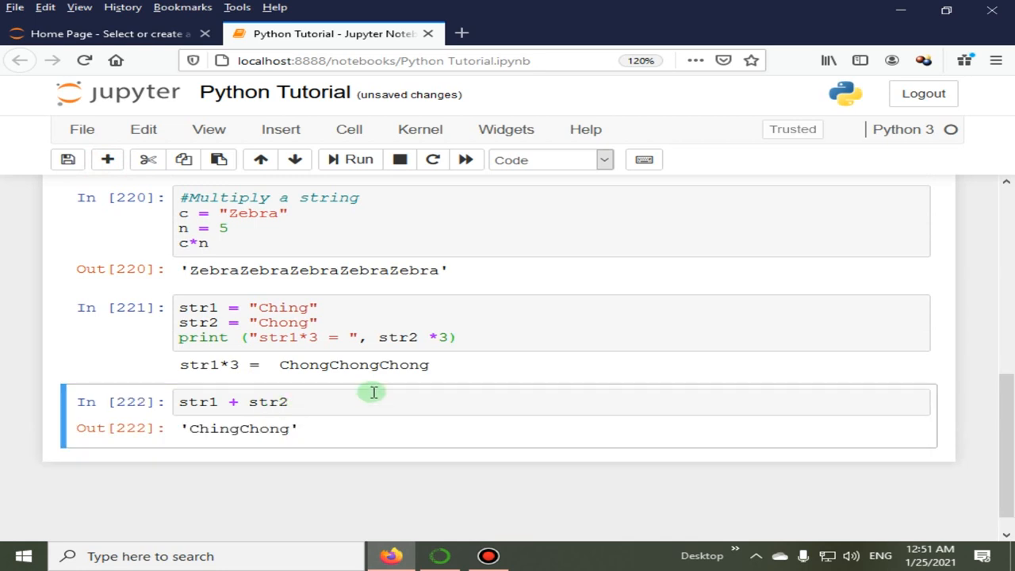
pyautogui.moveTo(404, 382)
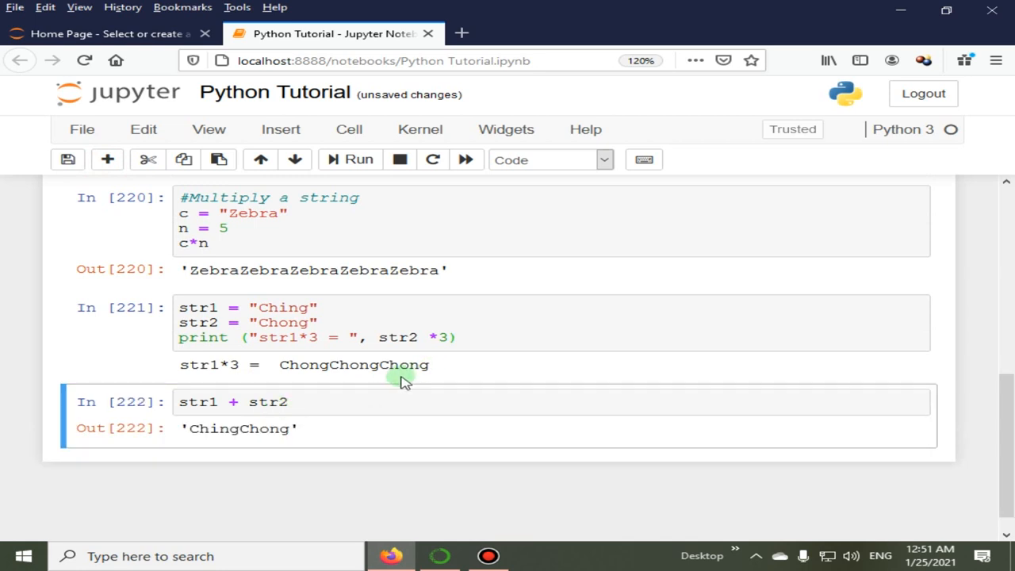